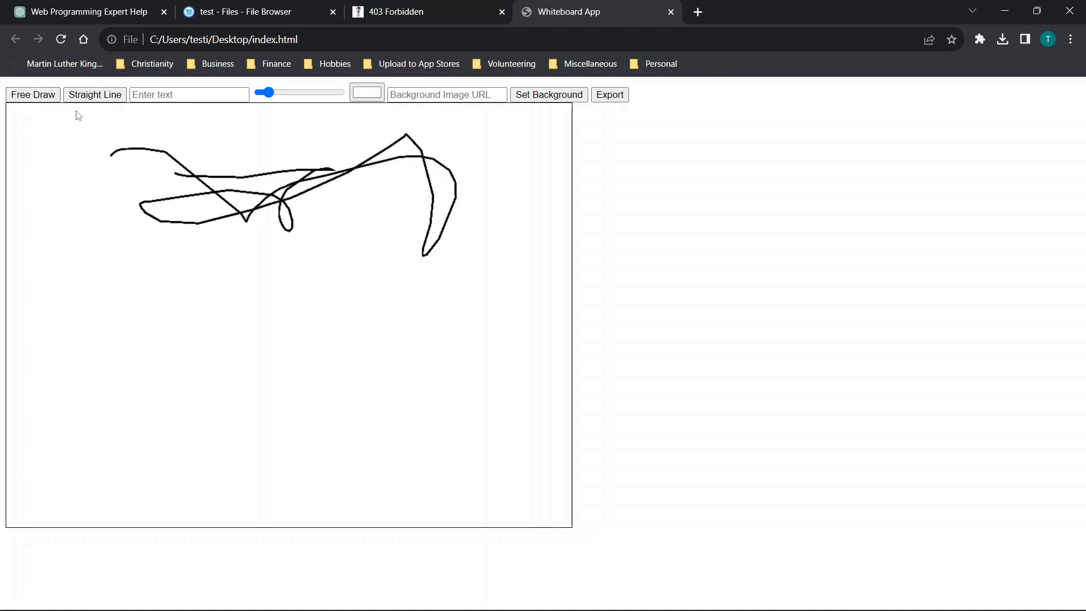
# Draw two straight lines below the scribble and enter the text 'dcfvgbhnjm' for the canvas.
pyautogui.moveTo(113, 289); pyautogui.dragTo(331, 271)
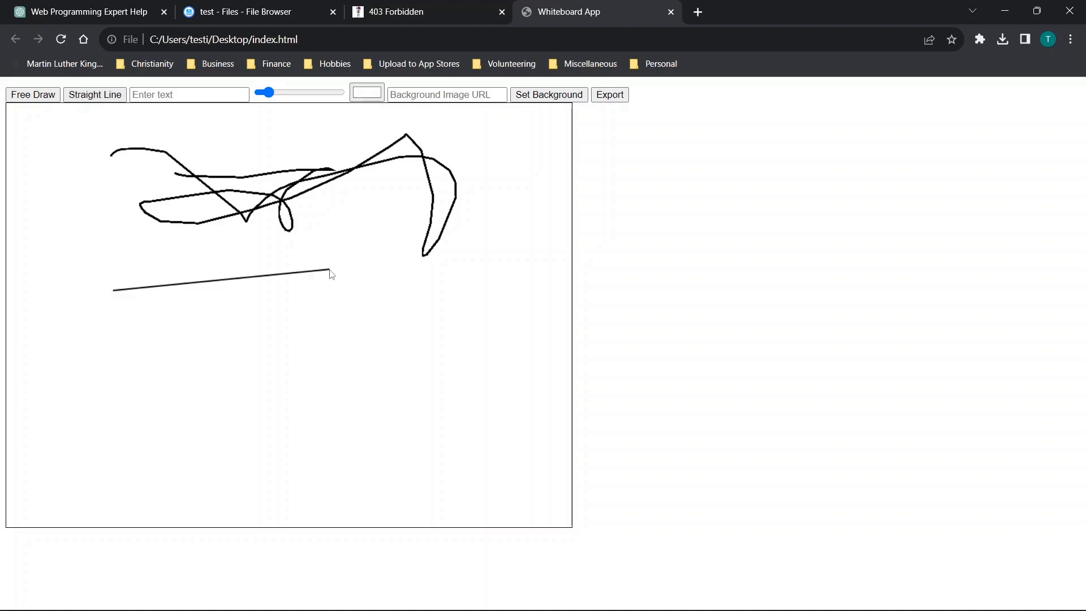
pyautogui.moveTo(290, 329); pyautogui.dragTo(450, 331)
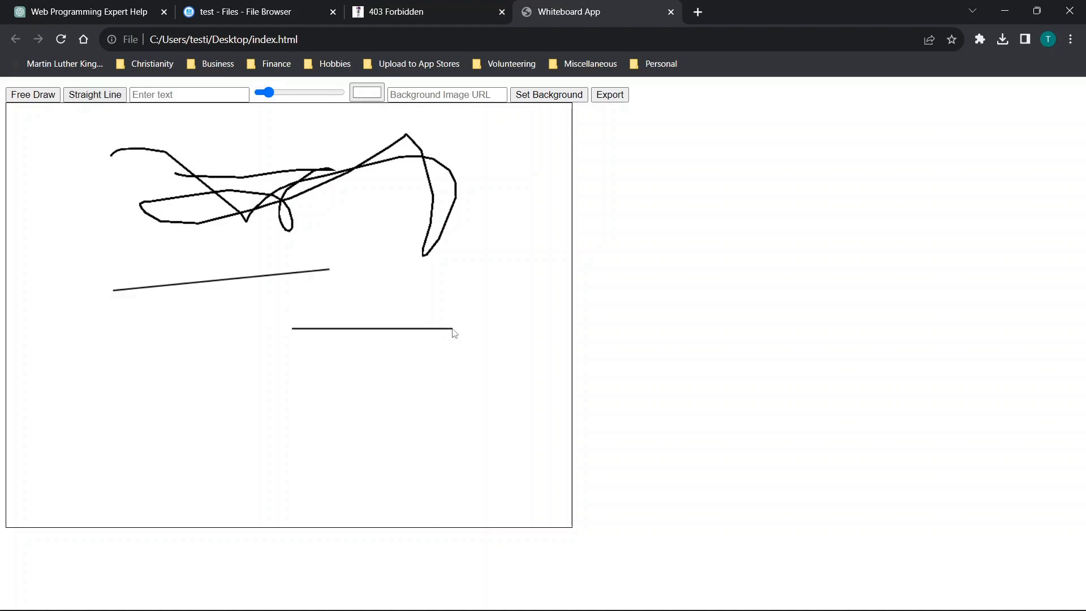
pyautogui.write('dcfvgbhnjm')
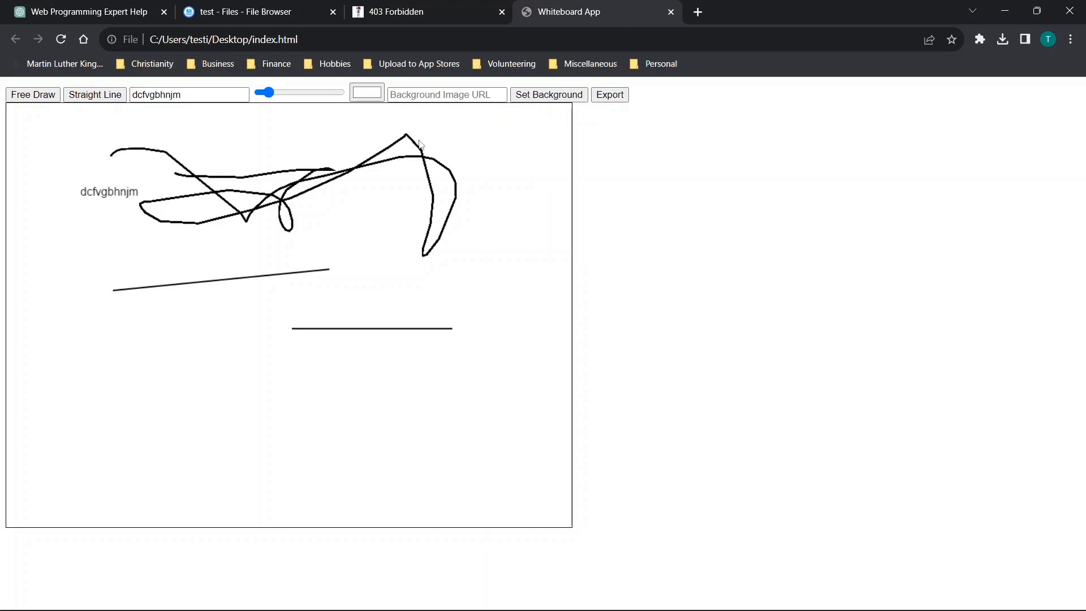
# Set the canvas background to a blue-purple lavender, then export the board image.
pyautogui.click(366, 94)
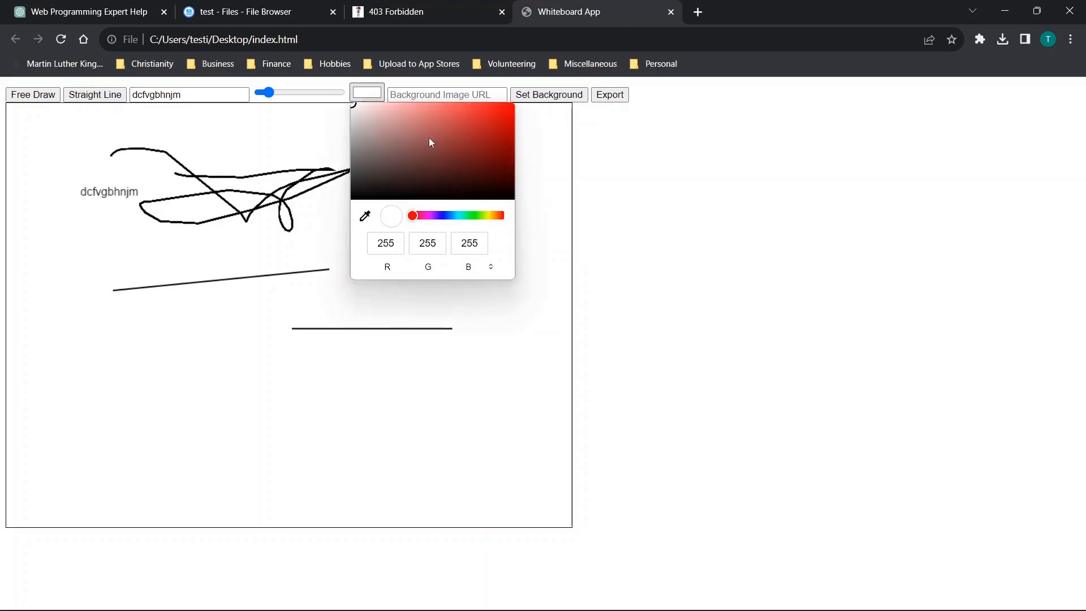
pyautogui.click(439, 215)
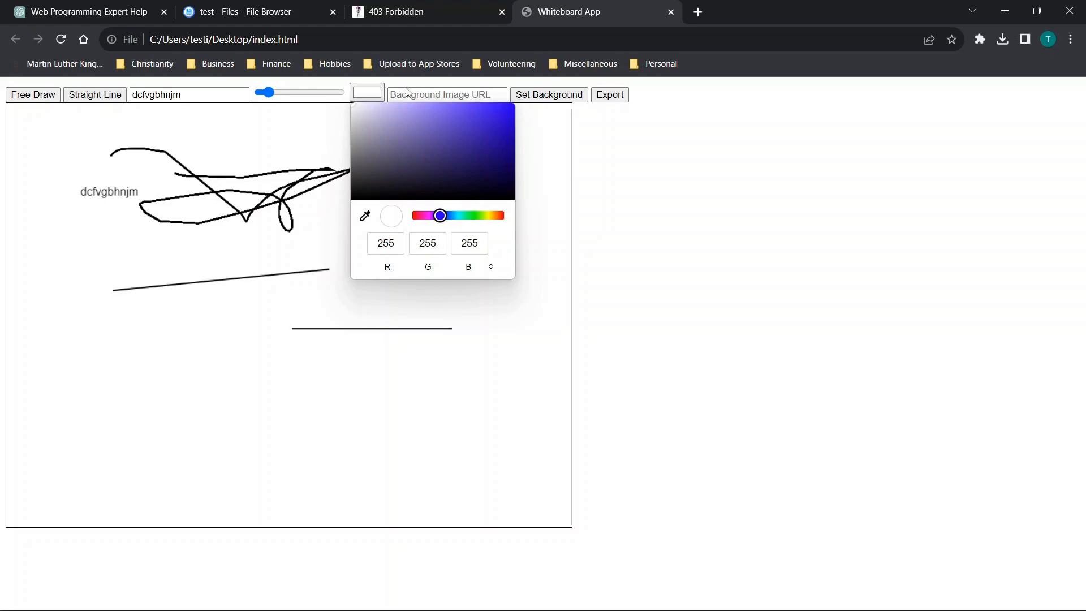
pyautogui.click(548, 95)
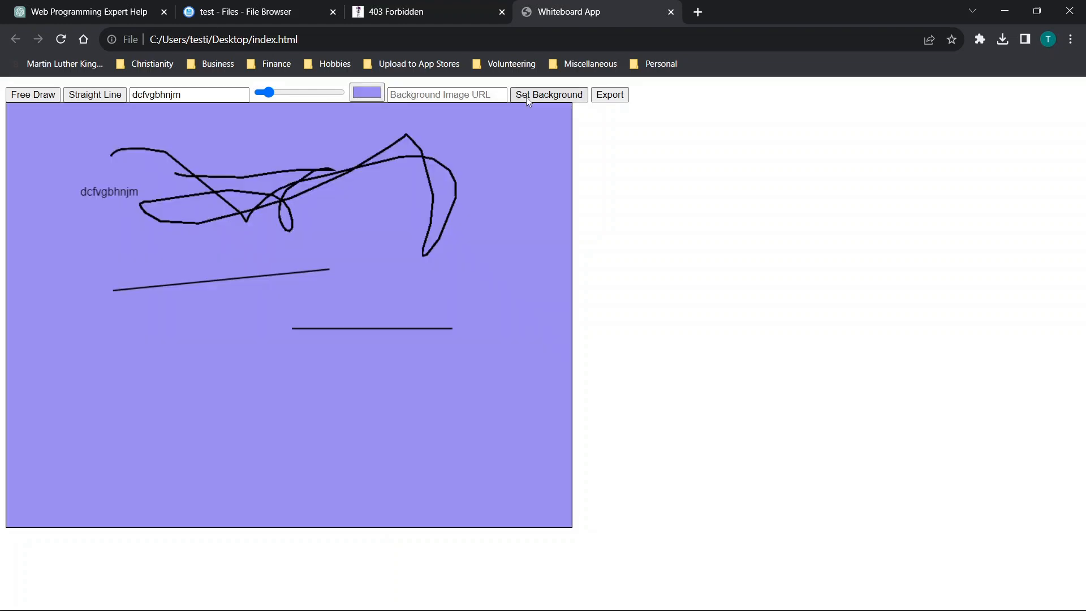
pyautogui.click(608, 95)
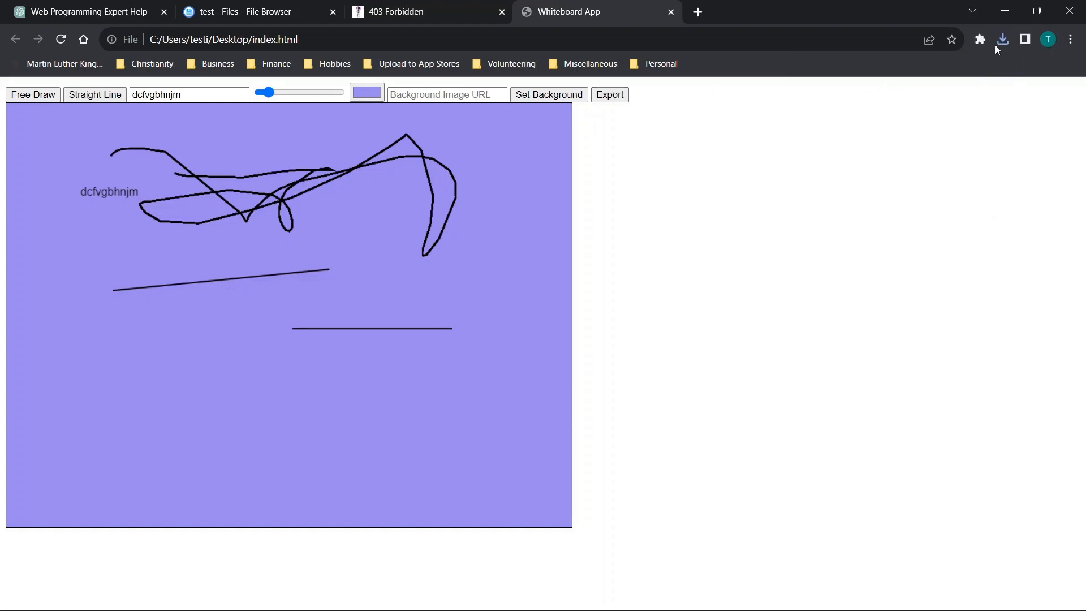
pyautogui.click(1001, 40)
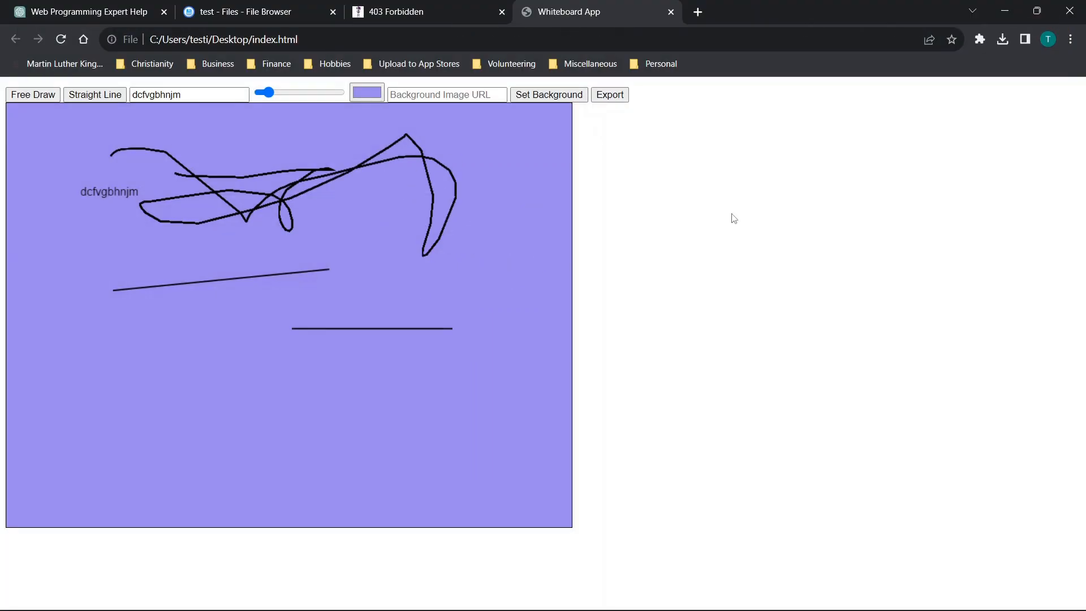
pyautogui.moveTo(425, 278)
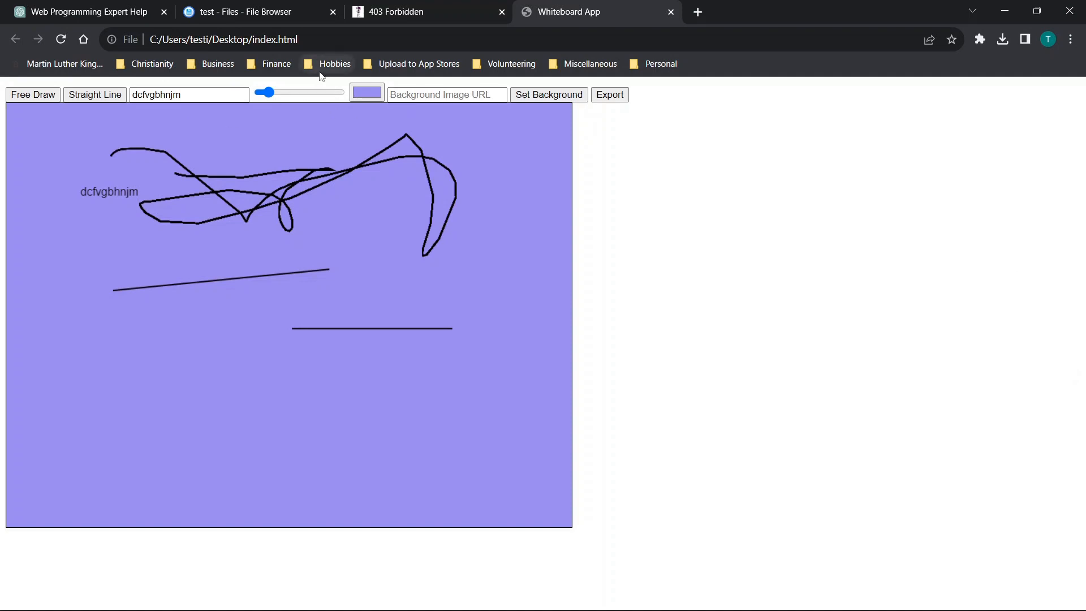
pyautogui.moveTo(104, 58)
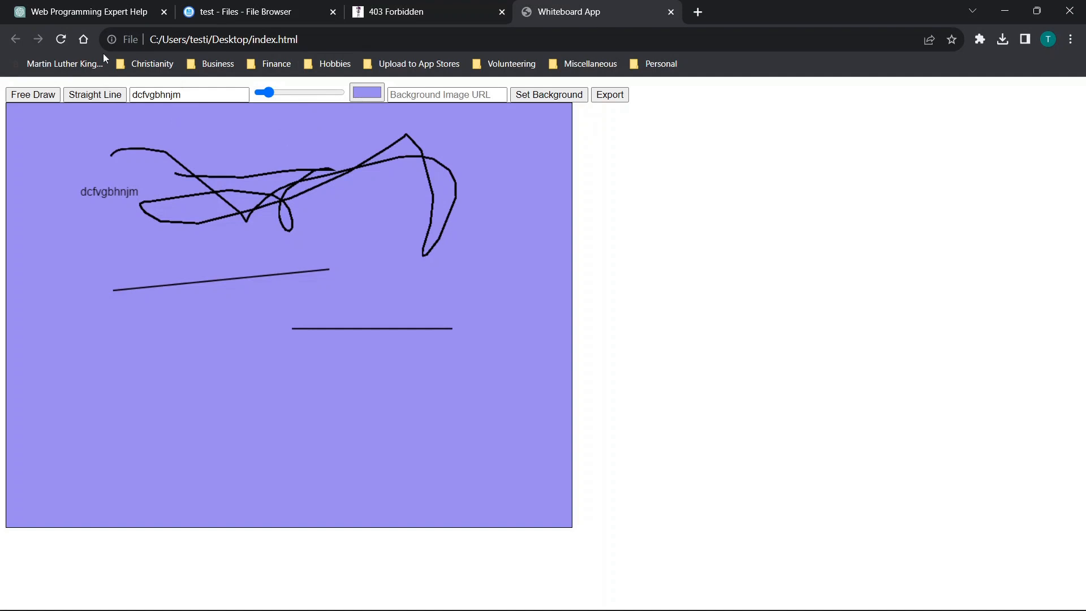
# Scroll the ChatGPT whiteboard chat down to the 'Here's the corrected code' reply.
pyautogui.click(84, 12)
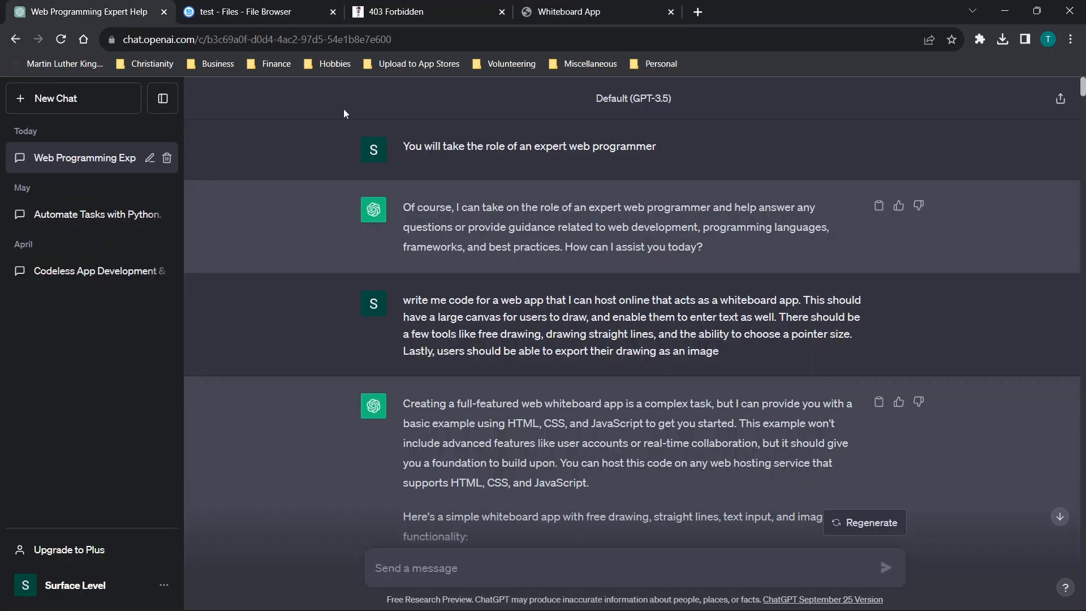
pyautogui.moveTo(629, 267)
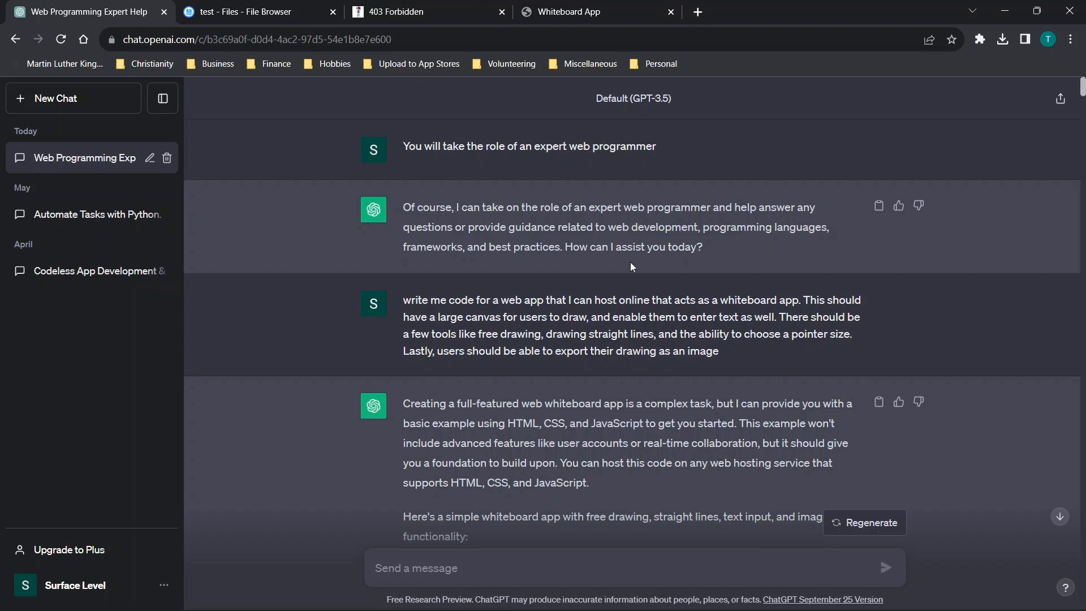
pyautogui.moveTo(441, 183)
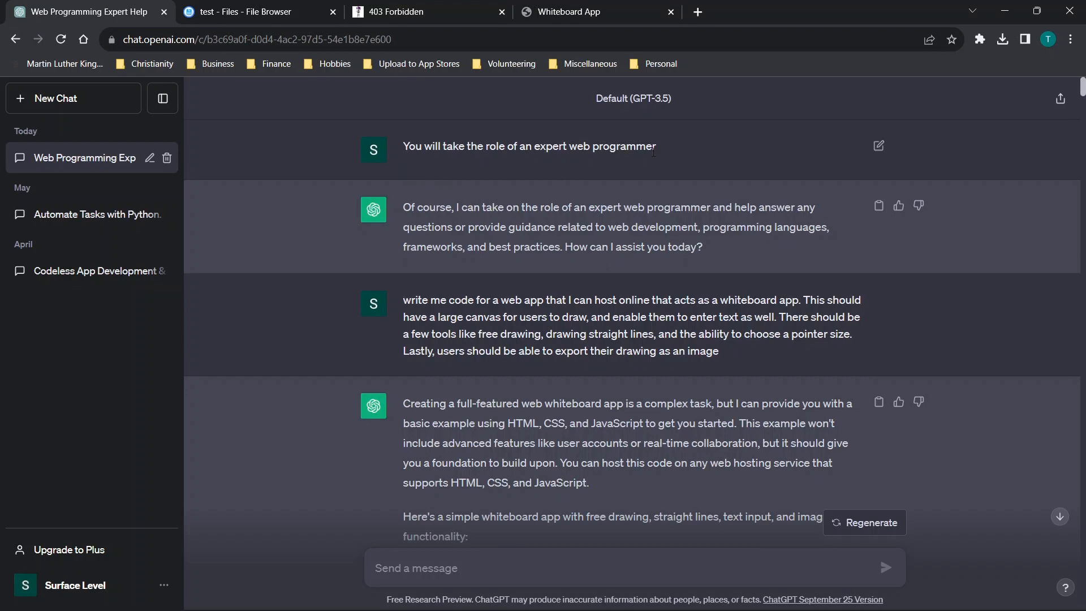
pyautogui.scroll(-3)
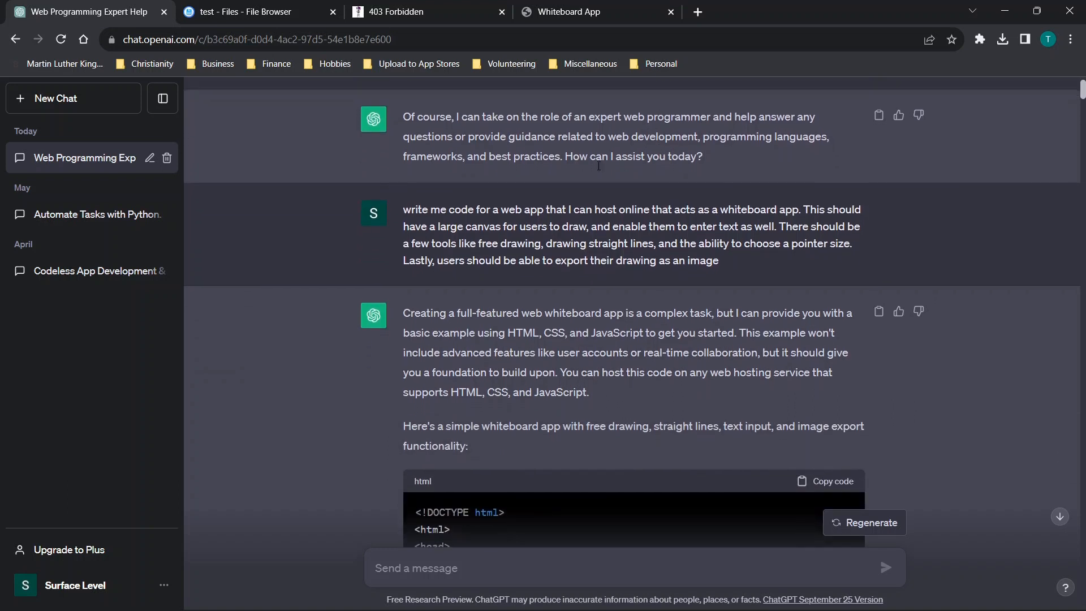
pyautogui.scroll(-3)
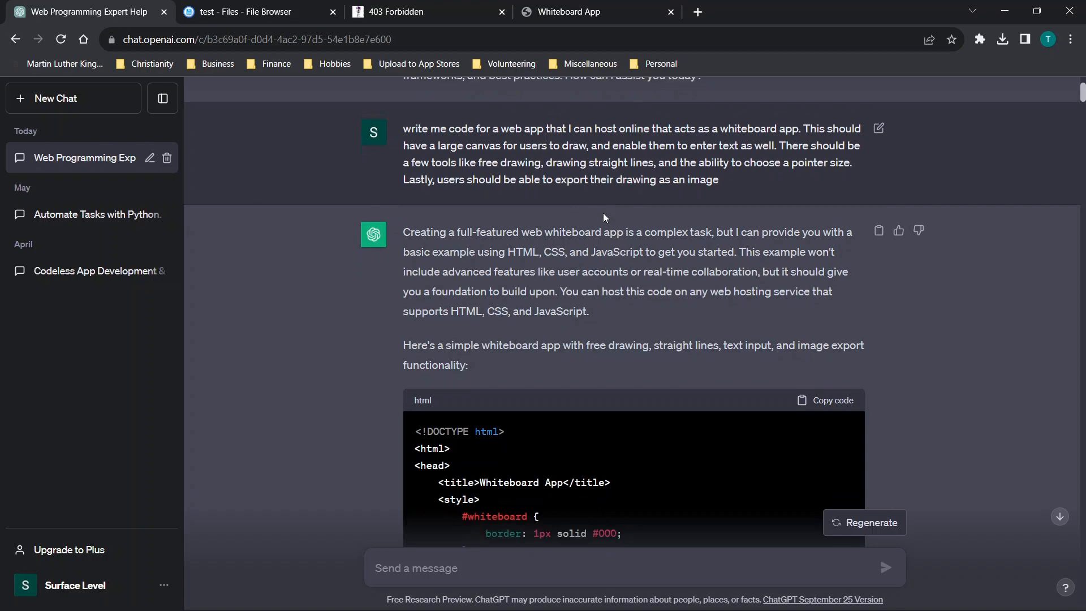
pyautogui.scroll(-3)
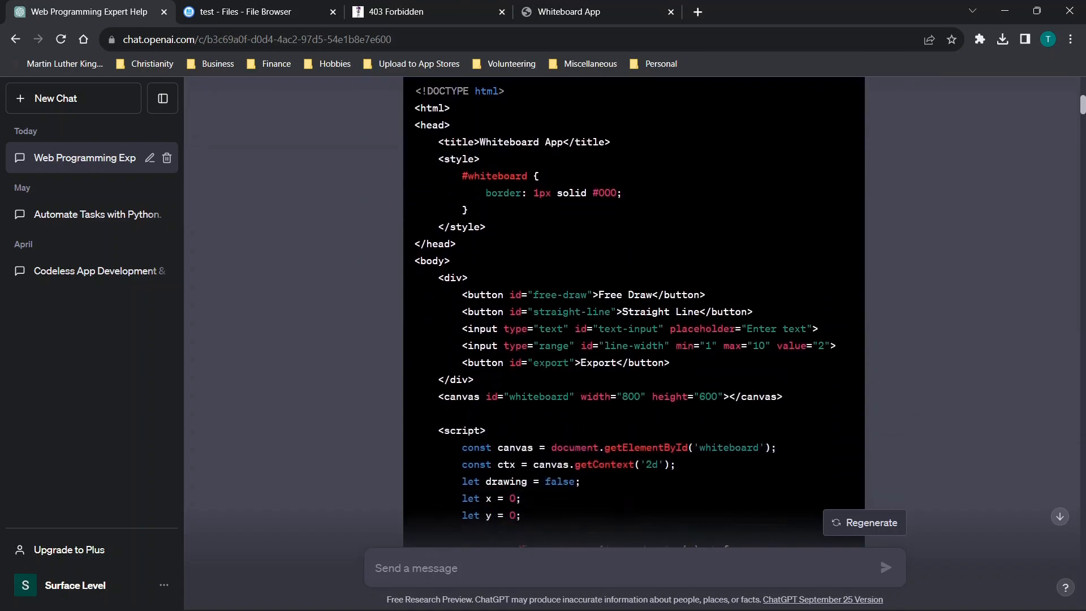
pyautogui.scroll(-3)
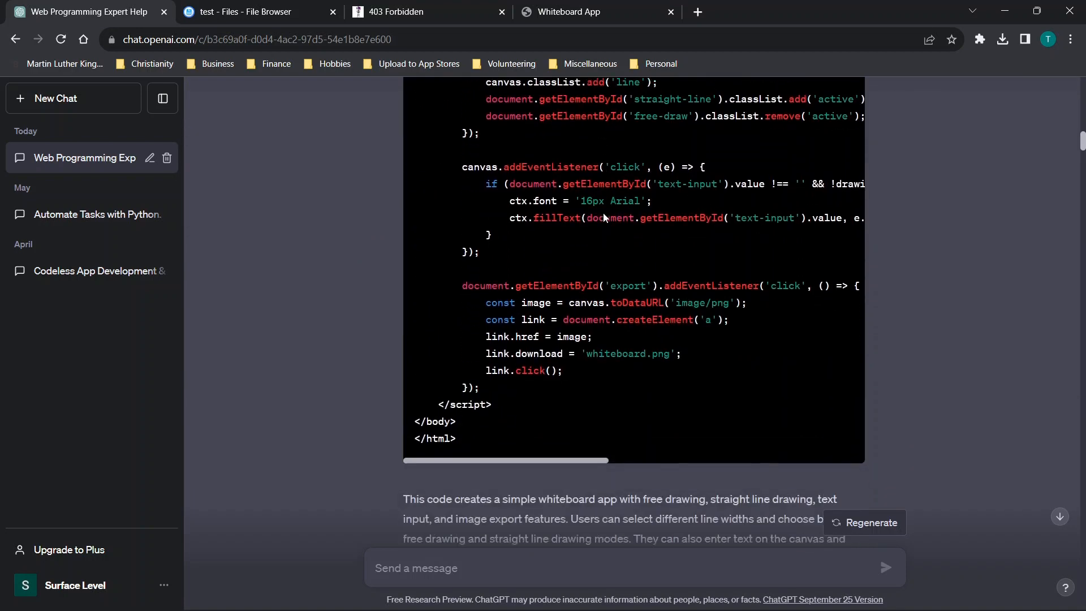
pyautogui.scroll(-3)
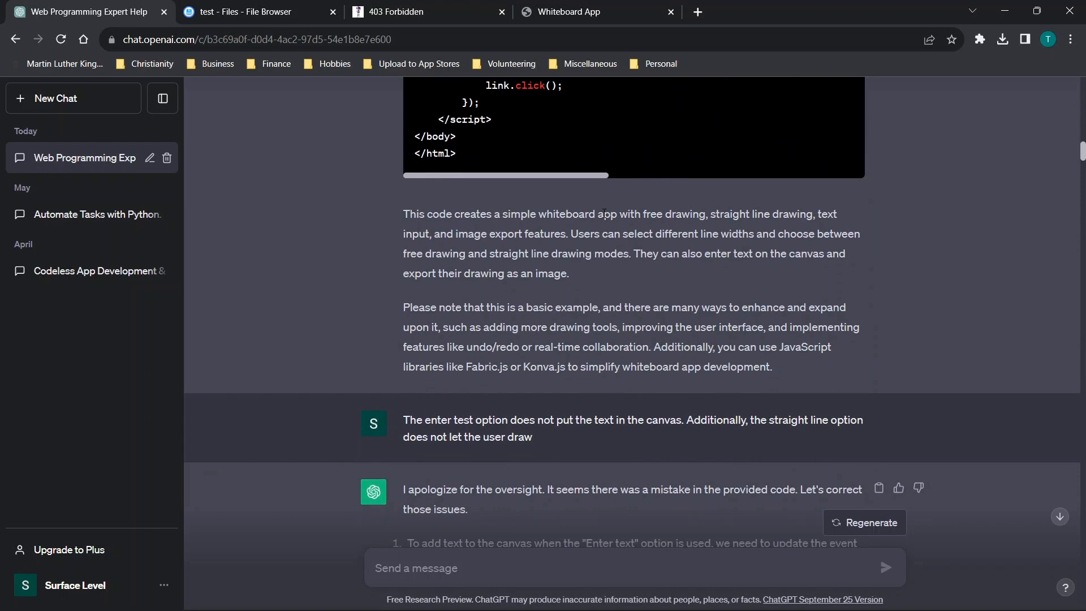
pyautogui.moveTo(490, 235)
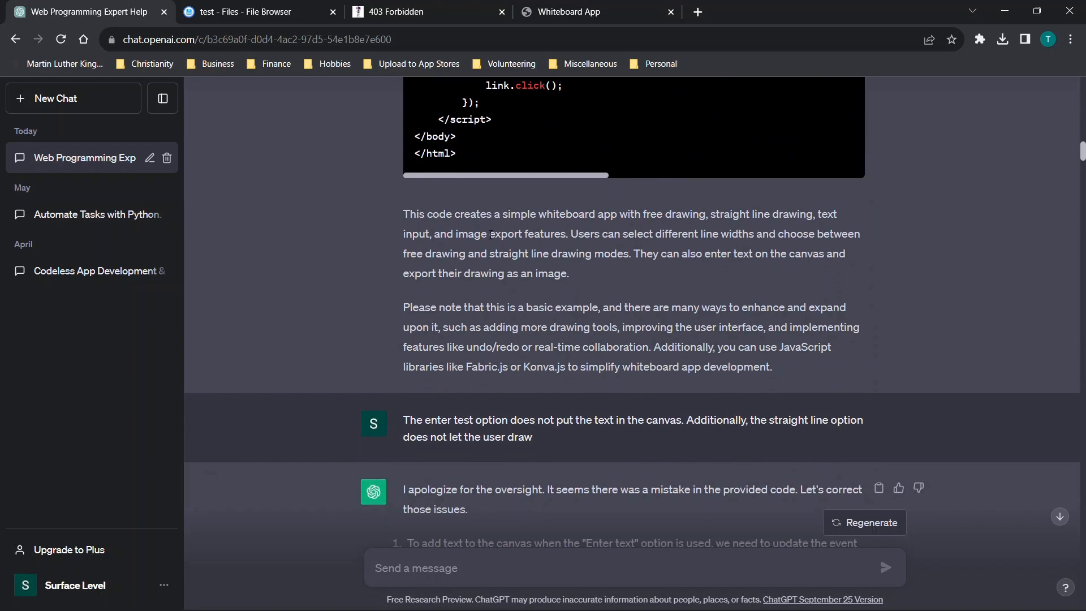
pyautogui.scroll(-3)
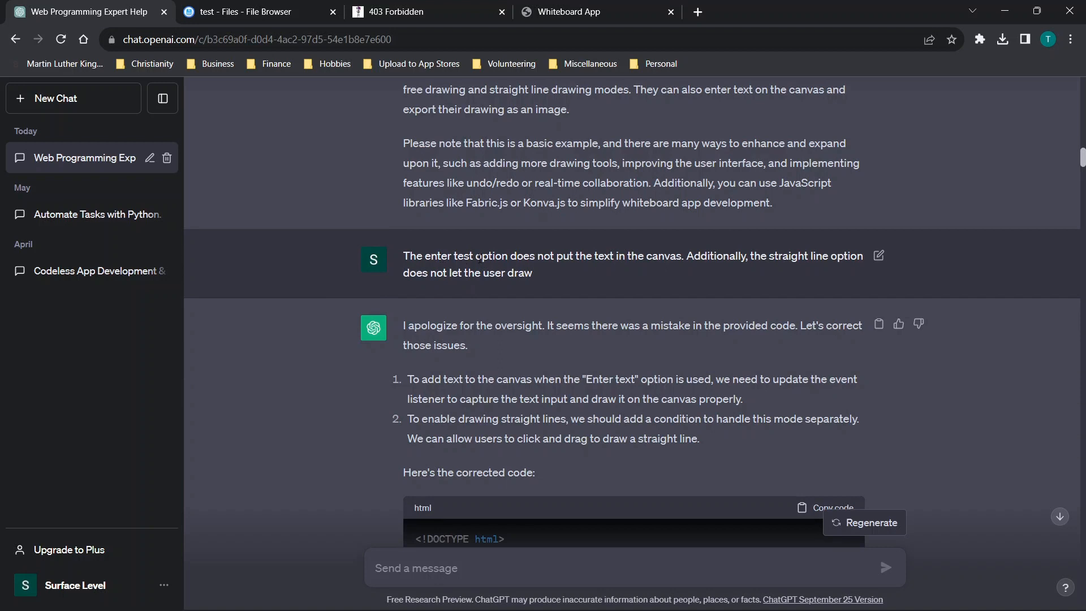
pyautogui.moveTo(472, 269)
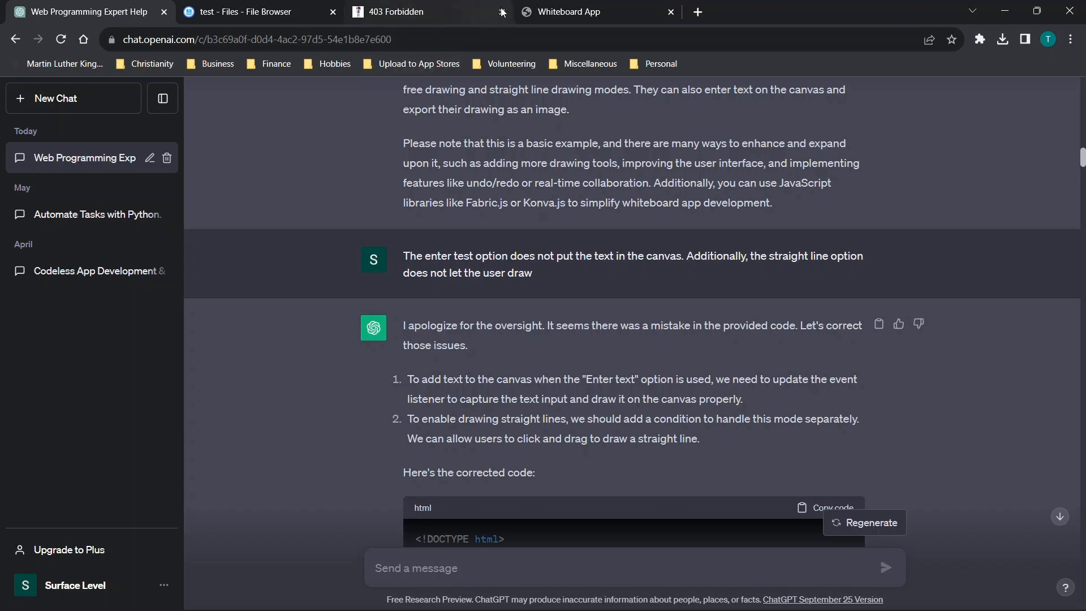
pyautogui.moveTo(571, 12)
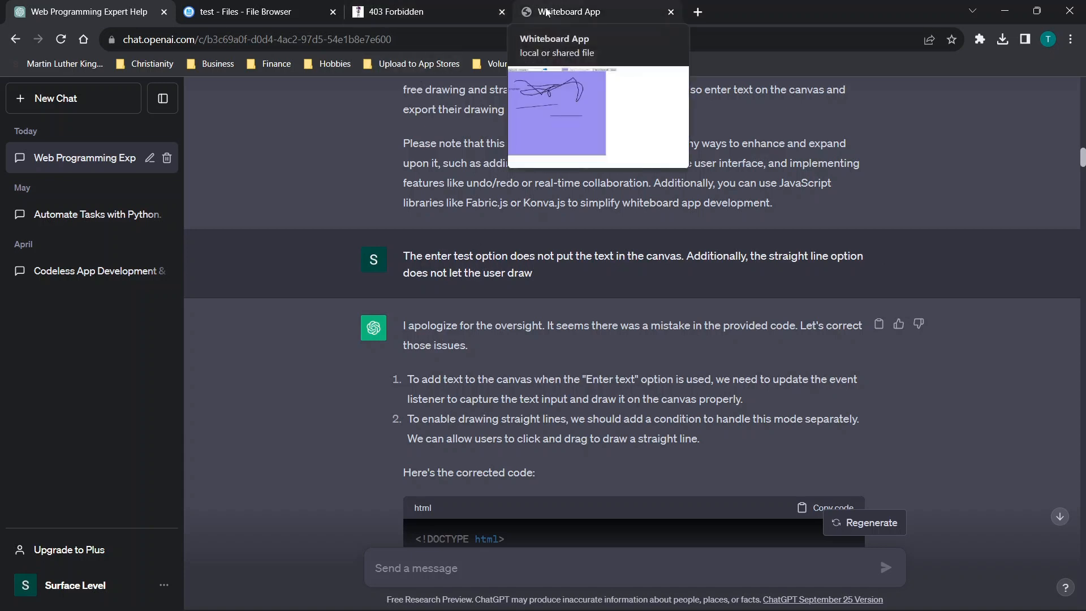
# Return to the Whiteboard App tab and select its canvas text input.
pyautogui.click(570, 12)
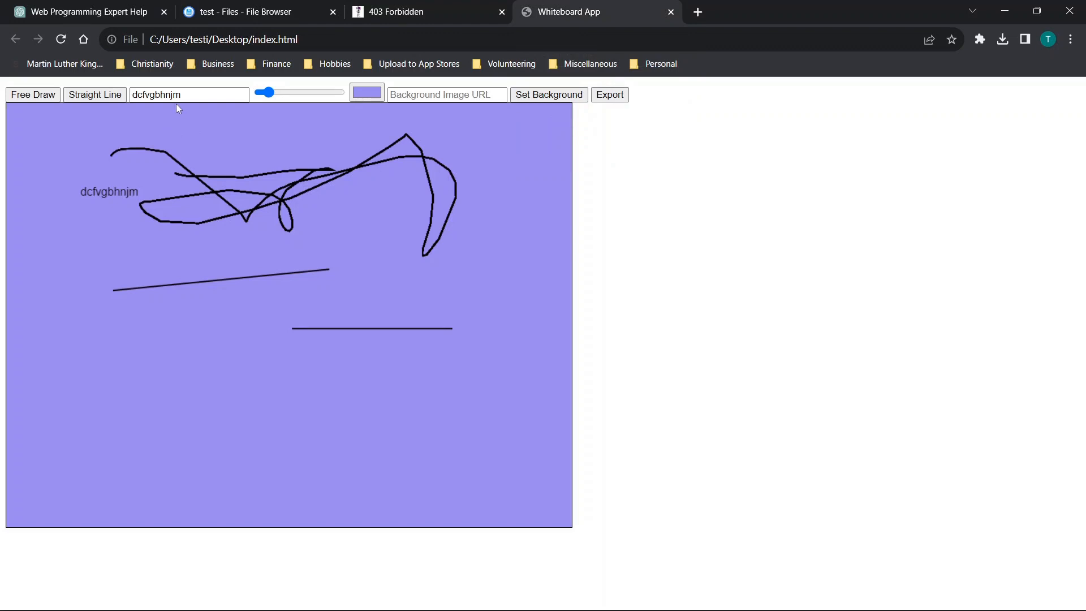
pyautogui.click(187, 94)
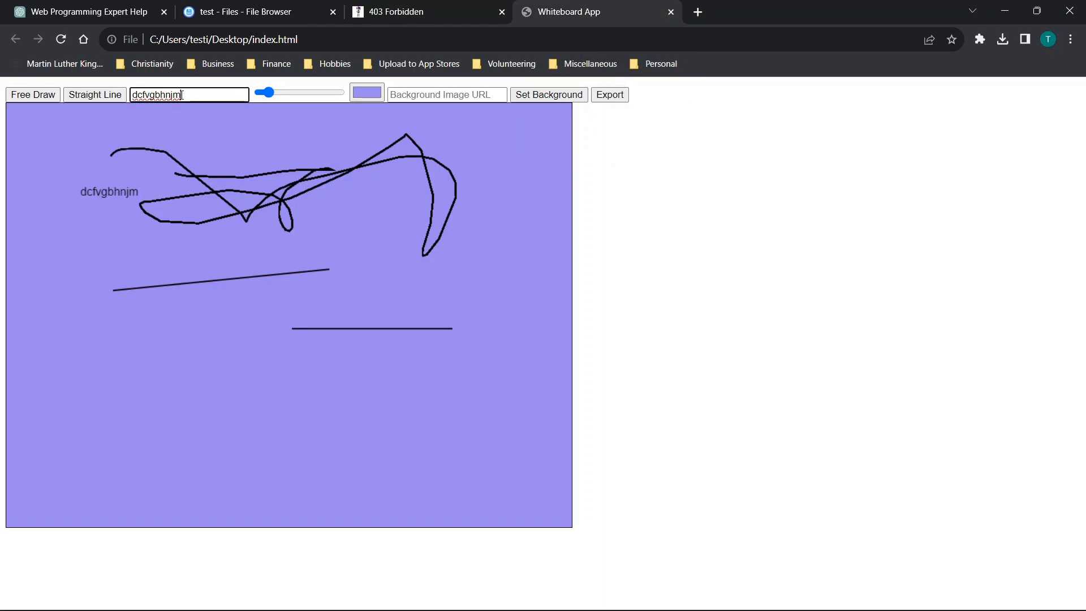
pyautogui.moveTo(251, 333)
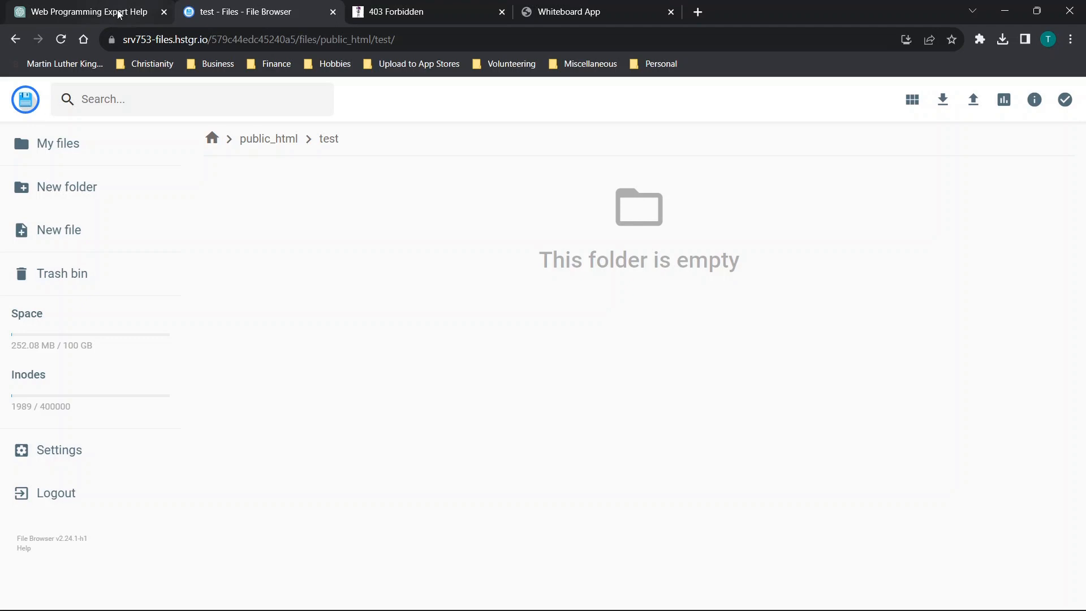
# Scroll ChatGPT down to the reply adding a canvas background colour/image input.
pyautogui.click(83, 11)
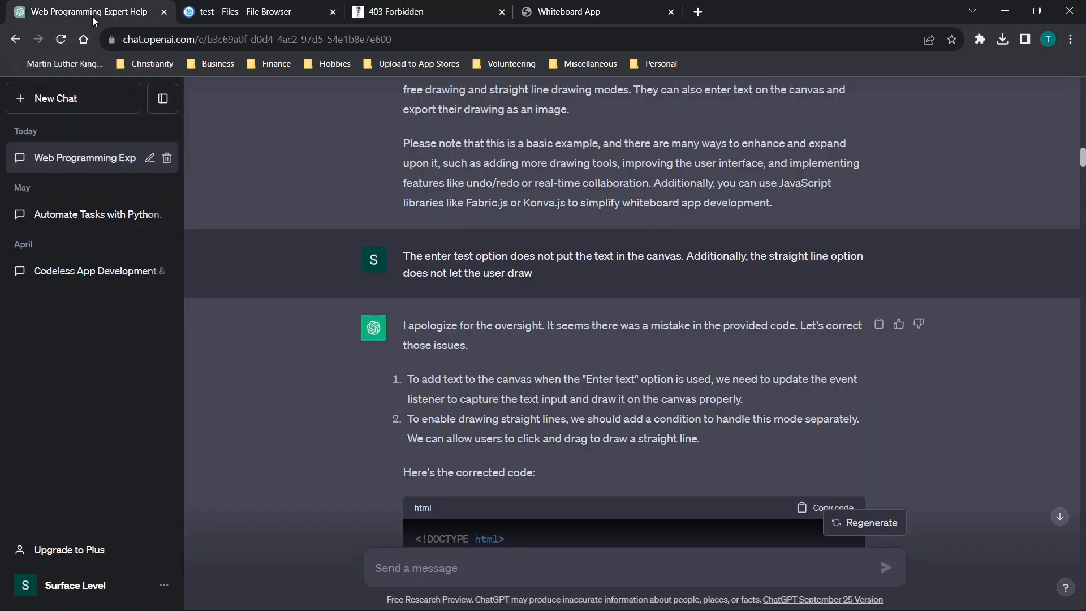
pyautogui.moveTo(605, 301)
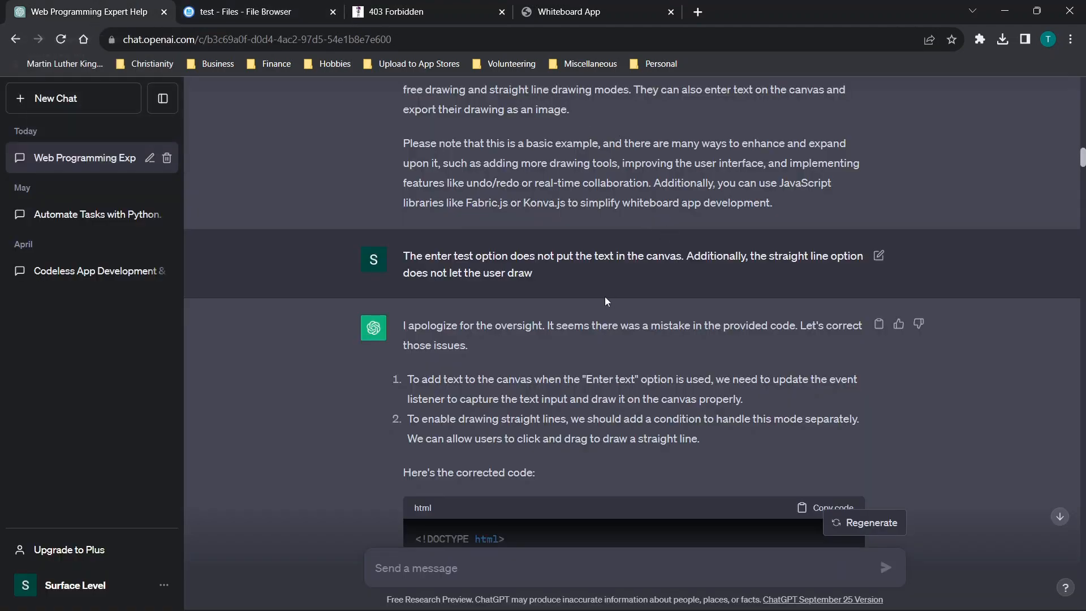
pyautogui.scroll(-3)
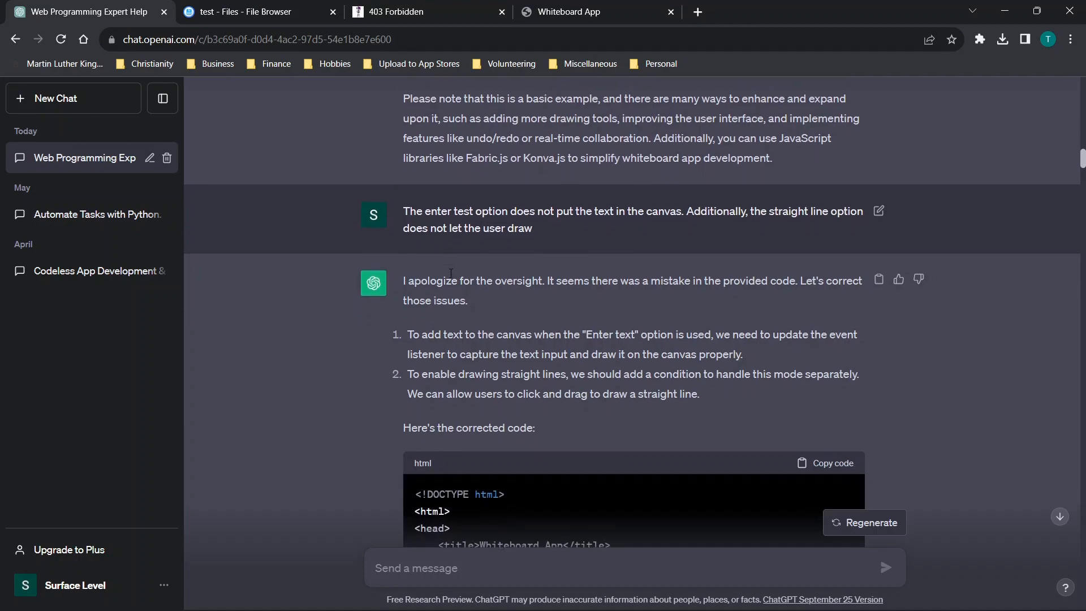
pyautogui.scroll(-3)
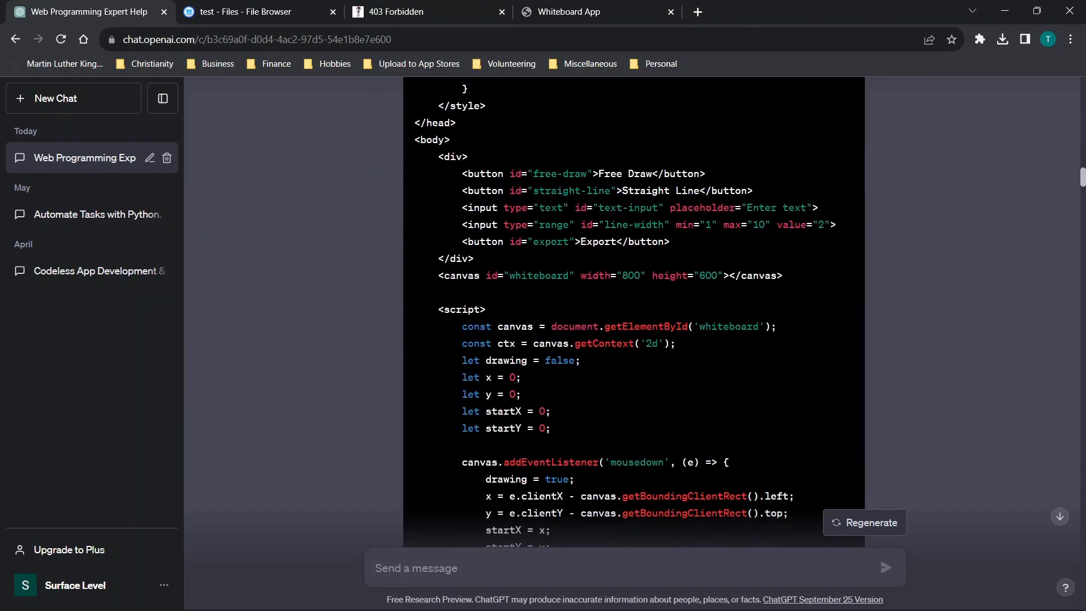
pyautogui.scroll(-3)
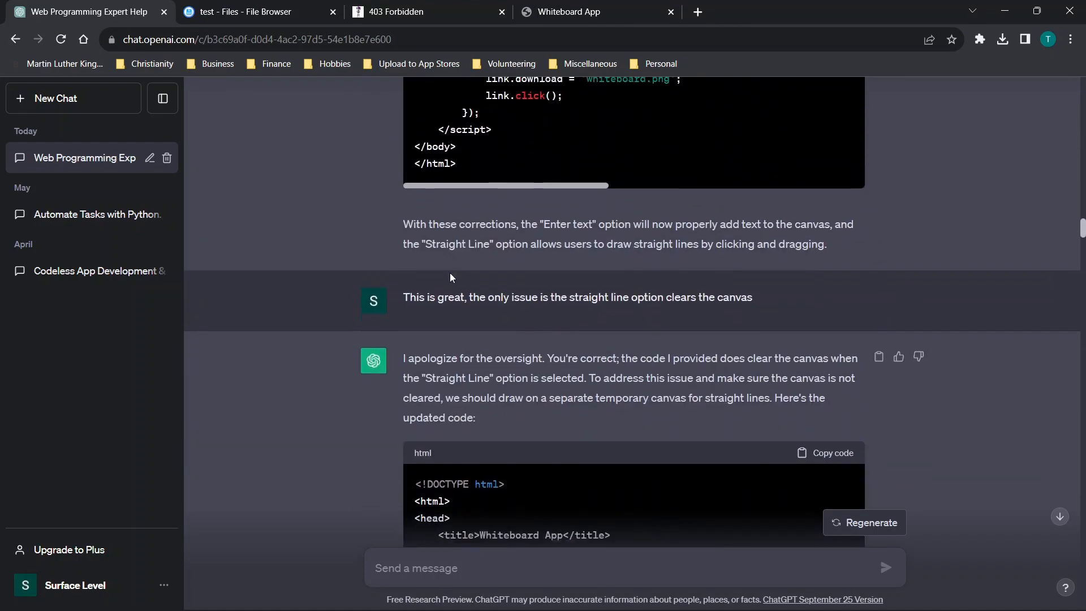
pyautogui.scroll(-3)
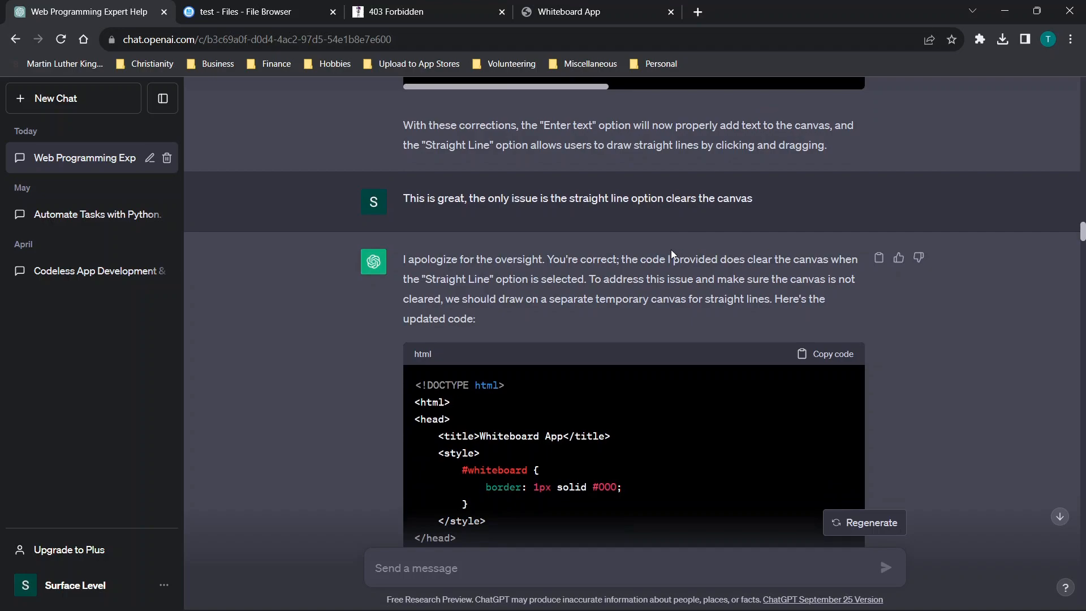
pyautogui.scroll(-3)
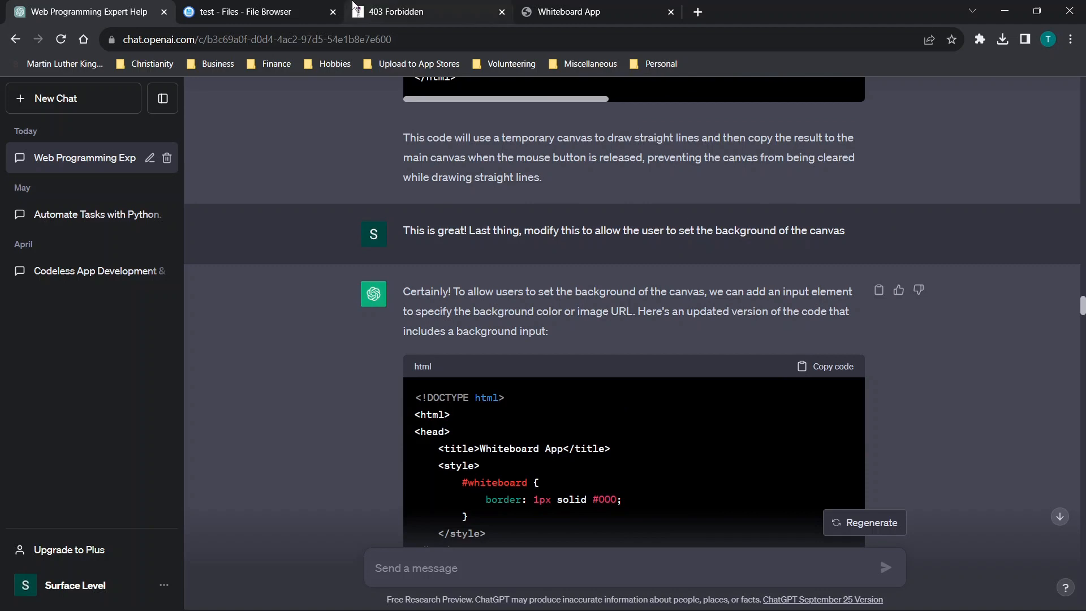
pyautogui.click(592, 12)
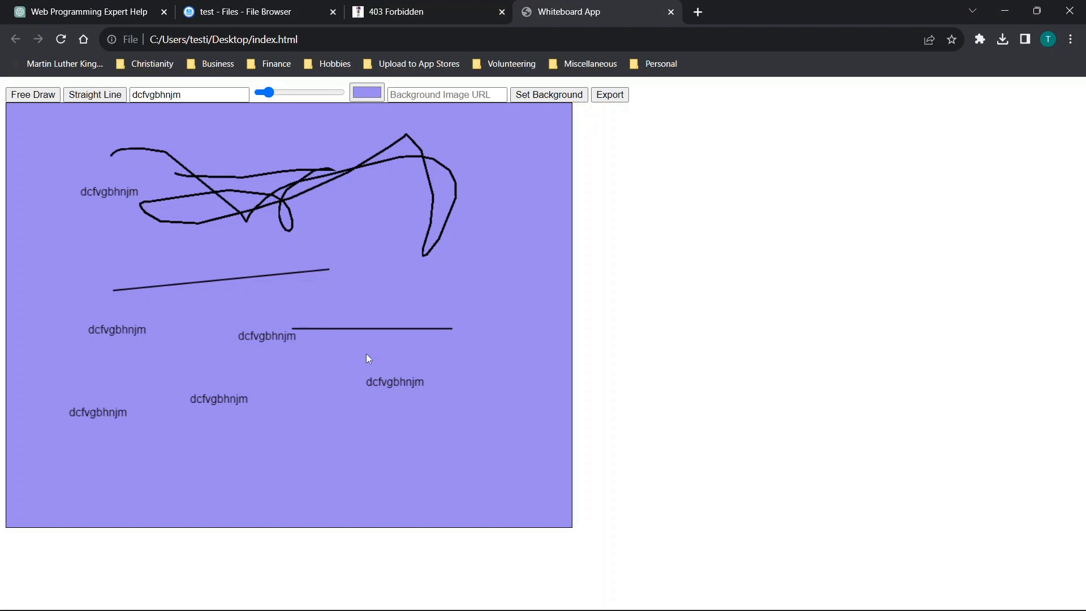
pyautogui.moveTo(349, 249)
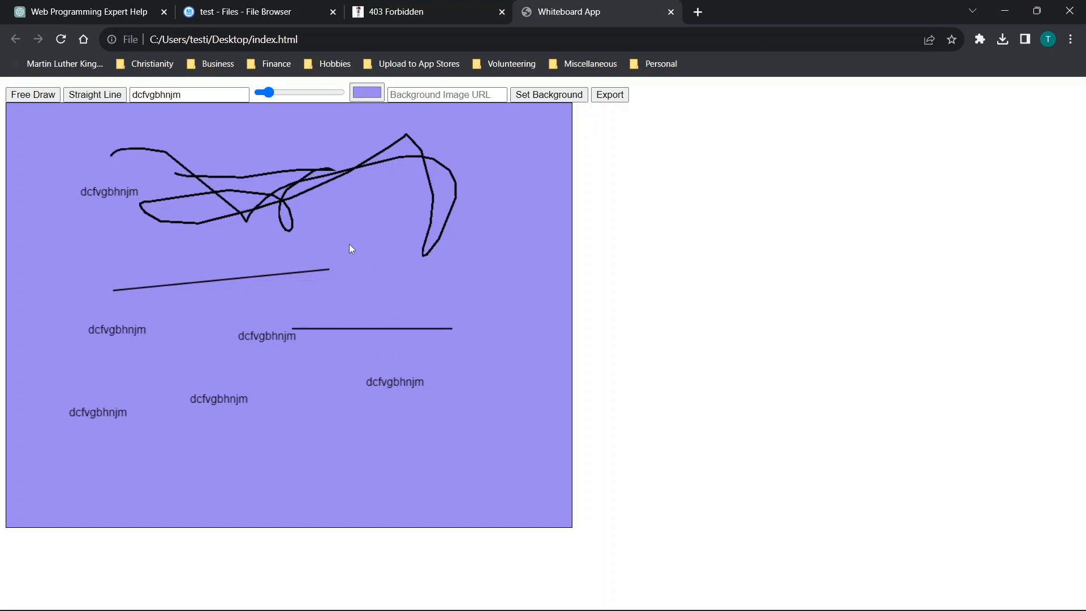
pyautogui.moveTo(376, 206)
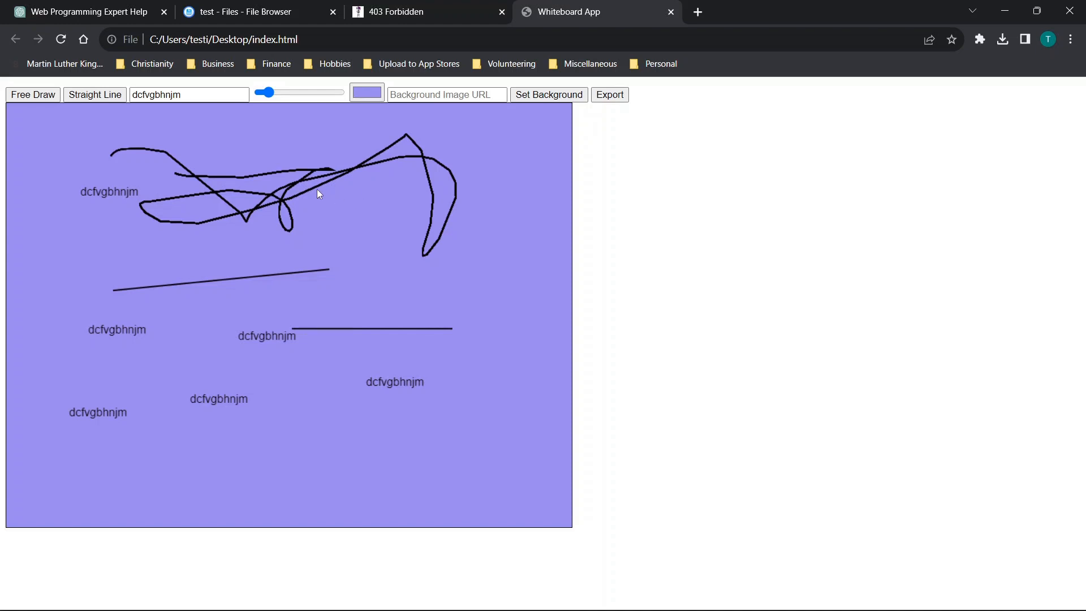
pyautogui.moveTo(211, 89)
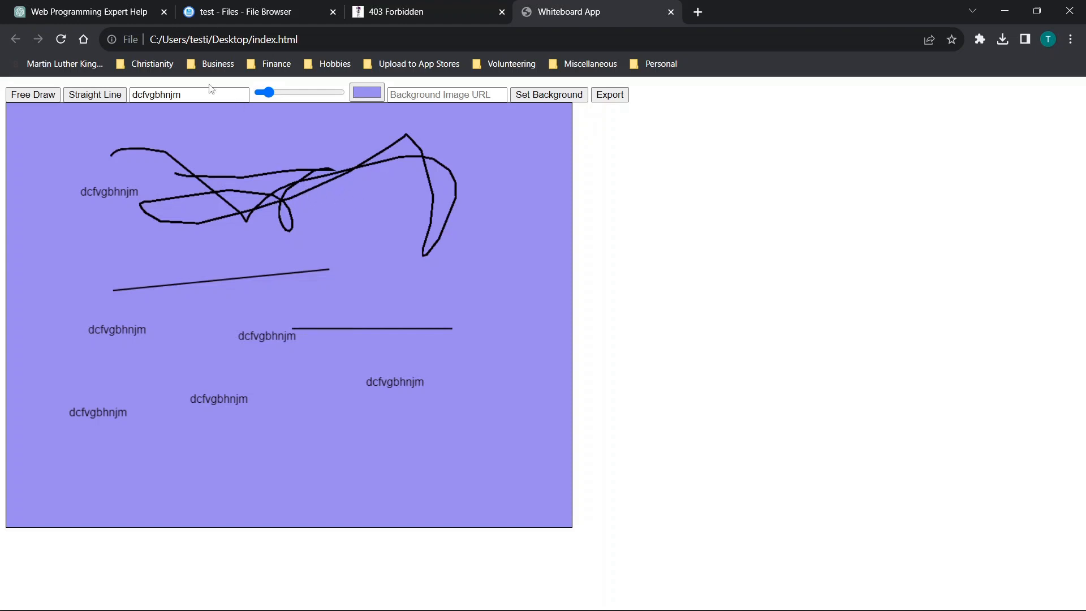
pyautogui.moveTo(192, 143)
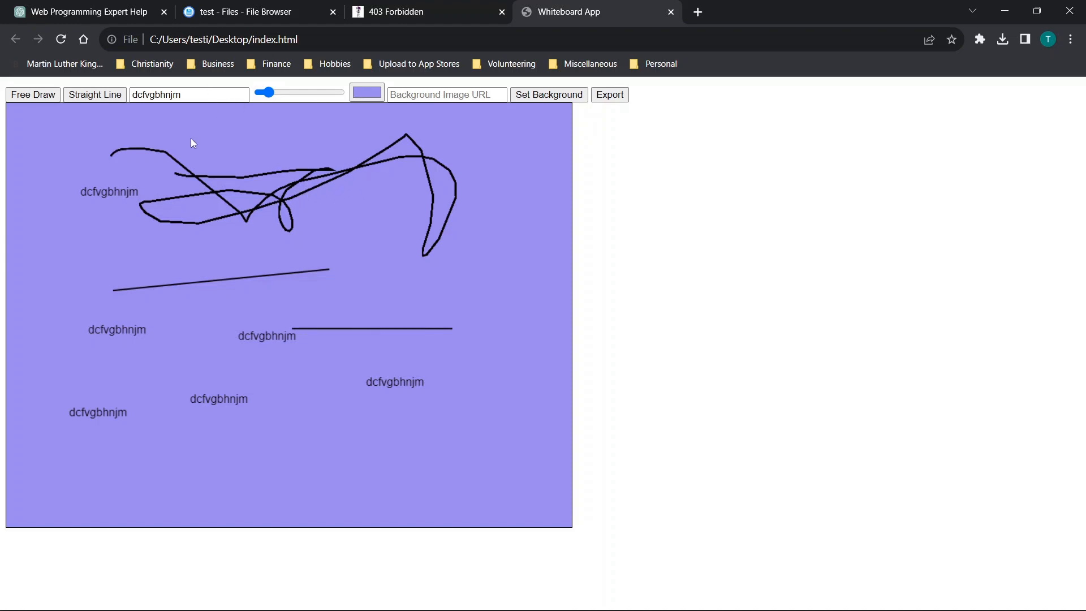
# Read ChatGPT's final reply fixing the buttons and background-coloured exports, then return to the whiteboard.
pyautogui.click(83, 12)
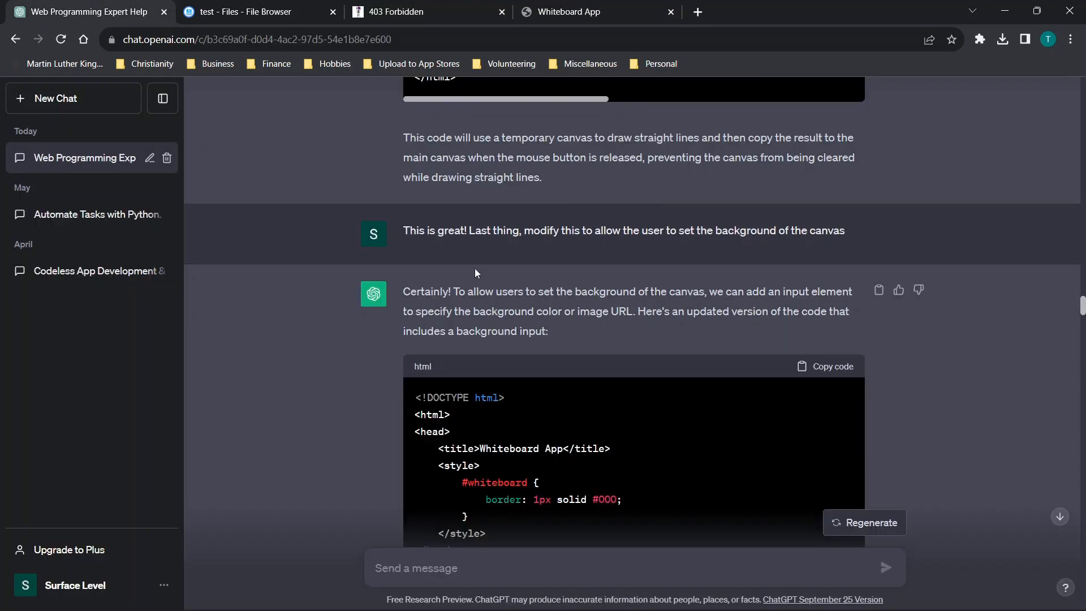
pyautogui.scroll(-3)
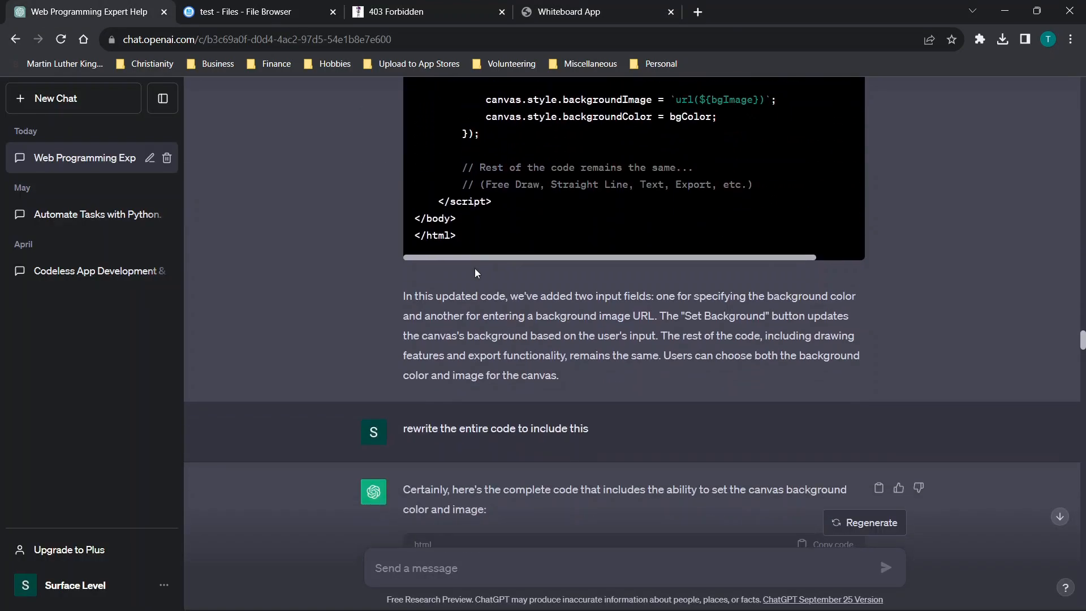
pyautogui.scroll(-3)
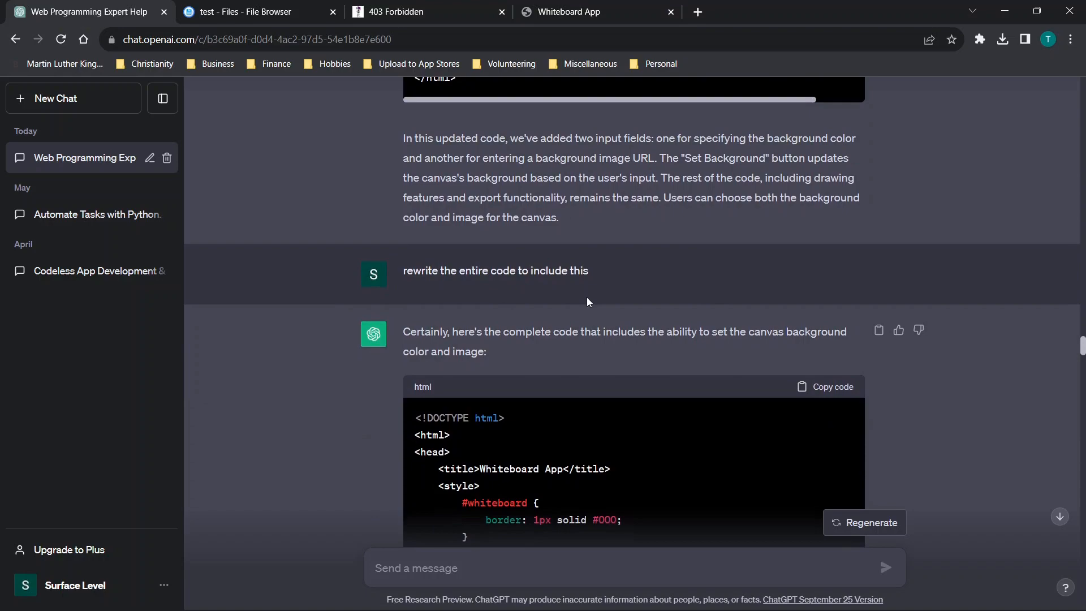
pyautogui.scroll(-3)
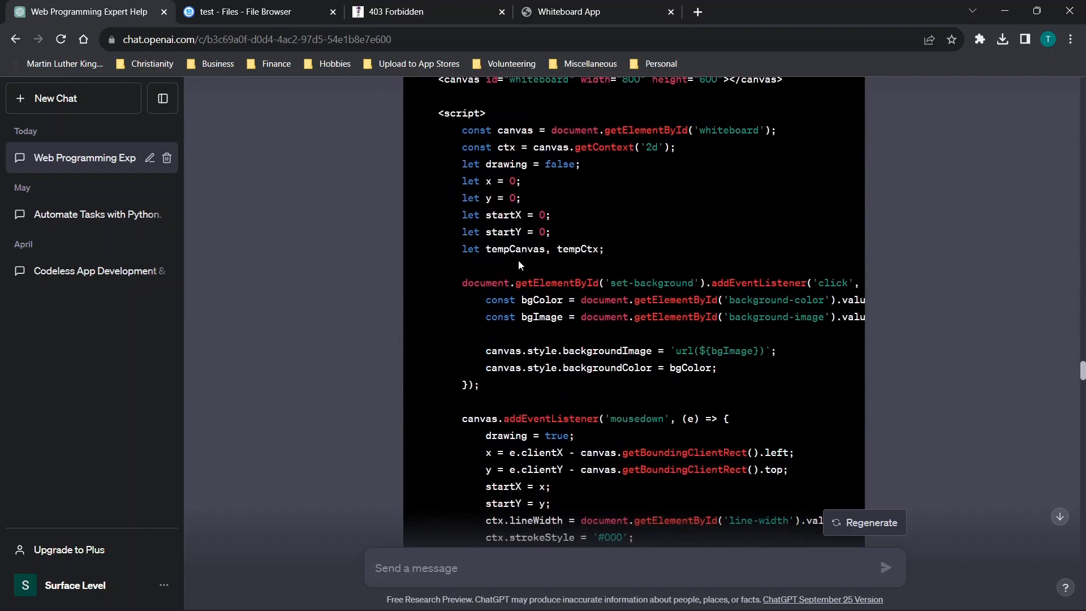
pyautogui.scroll(-3)
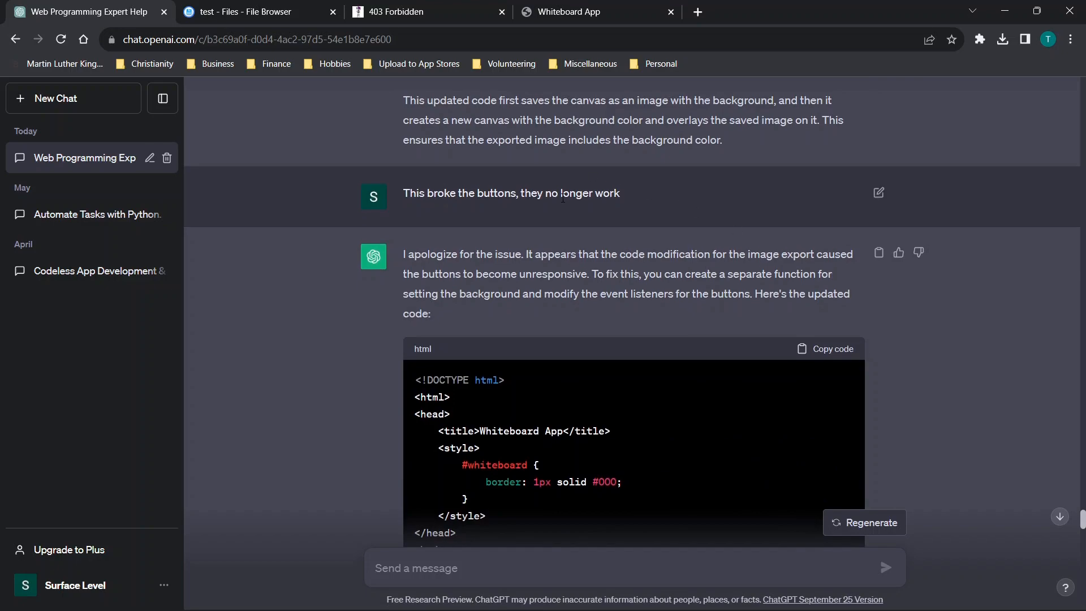
pyautogui.scroll(-3)
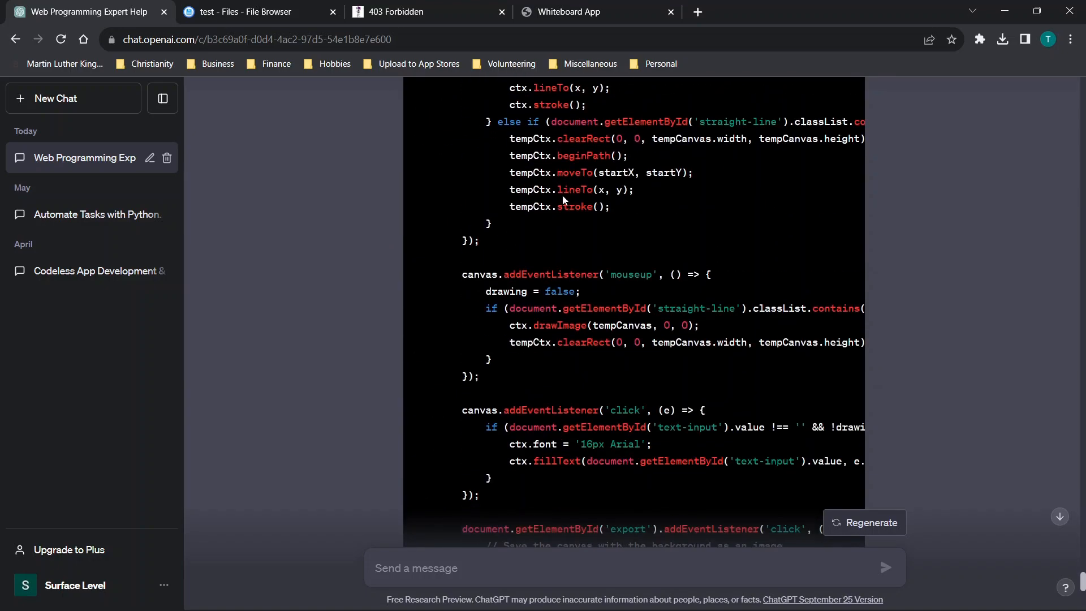
pyautogui.scroll(-3)
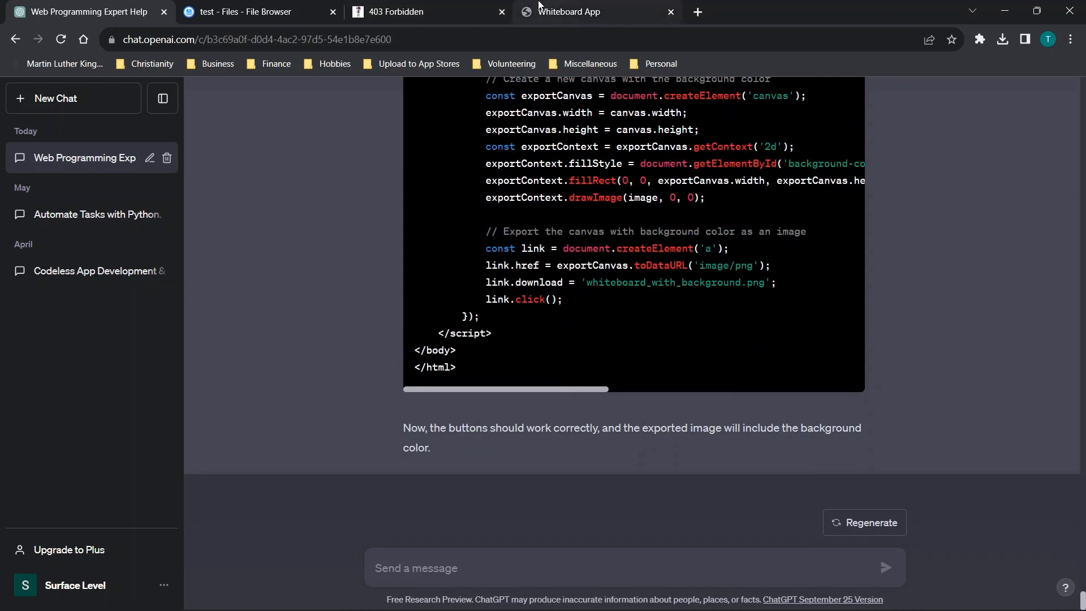
pyautogui.click(595, 12)
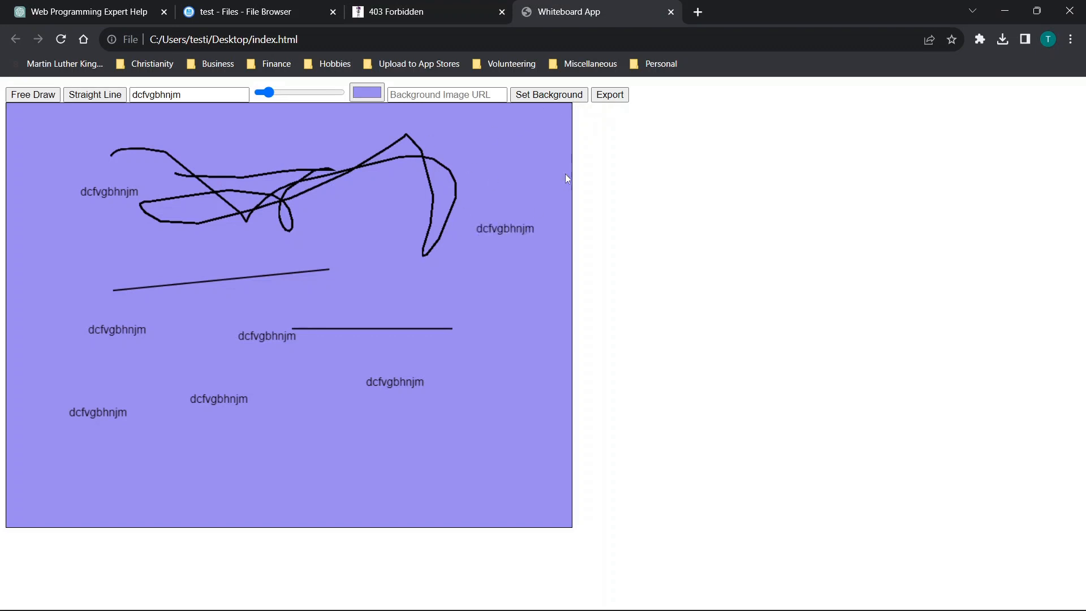
# Export the board as a whiteboard_with_background PNG and check it in Chrome's downloads list.
pyautogui.click(608, 95)
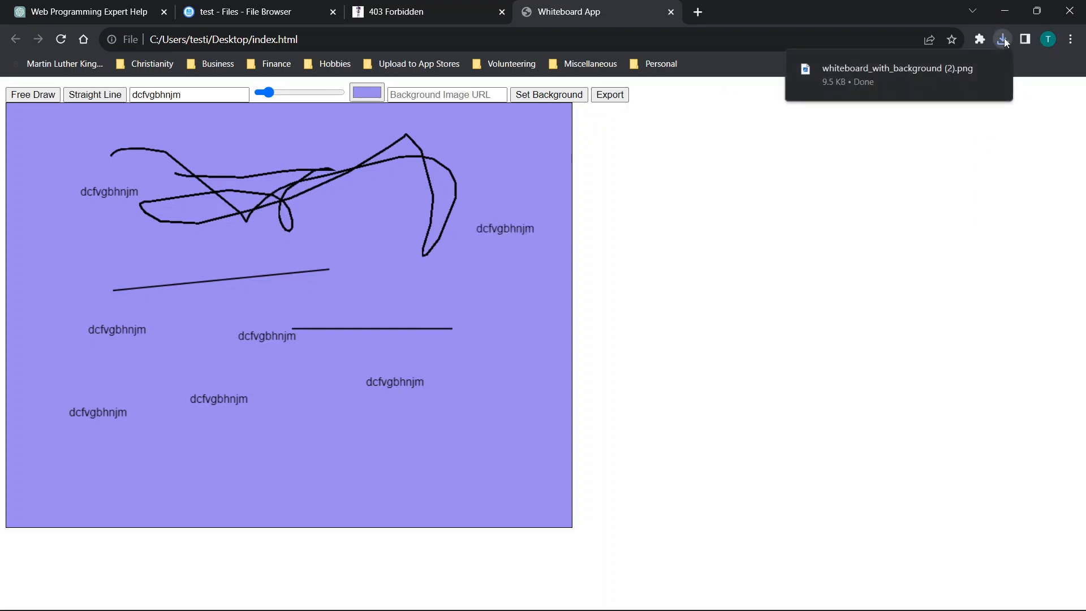
pyautogui.click(1001, 39)
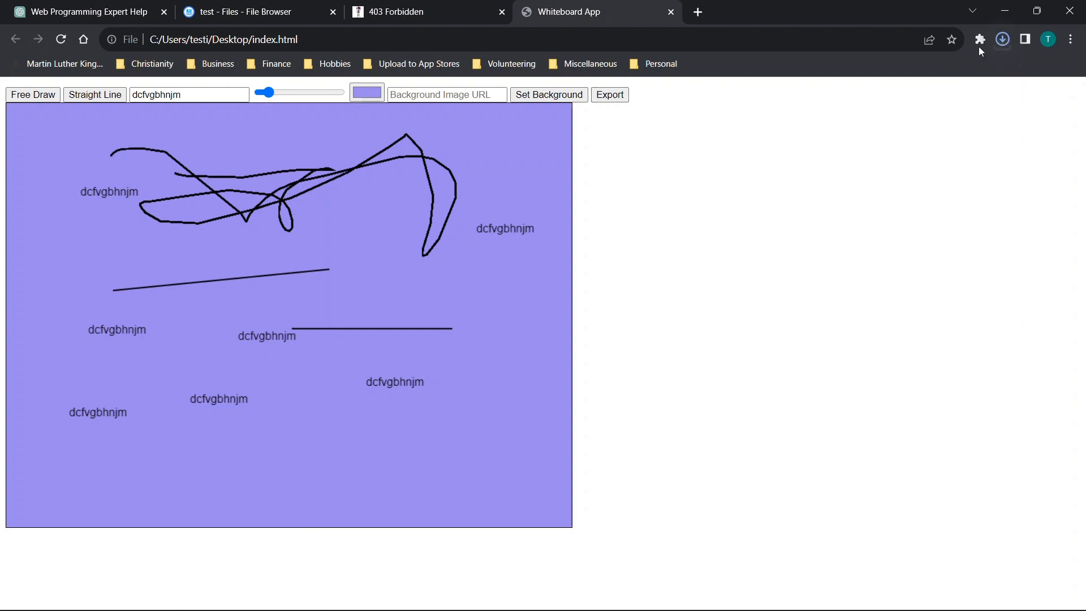
pyautogui.click(1002, 39)
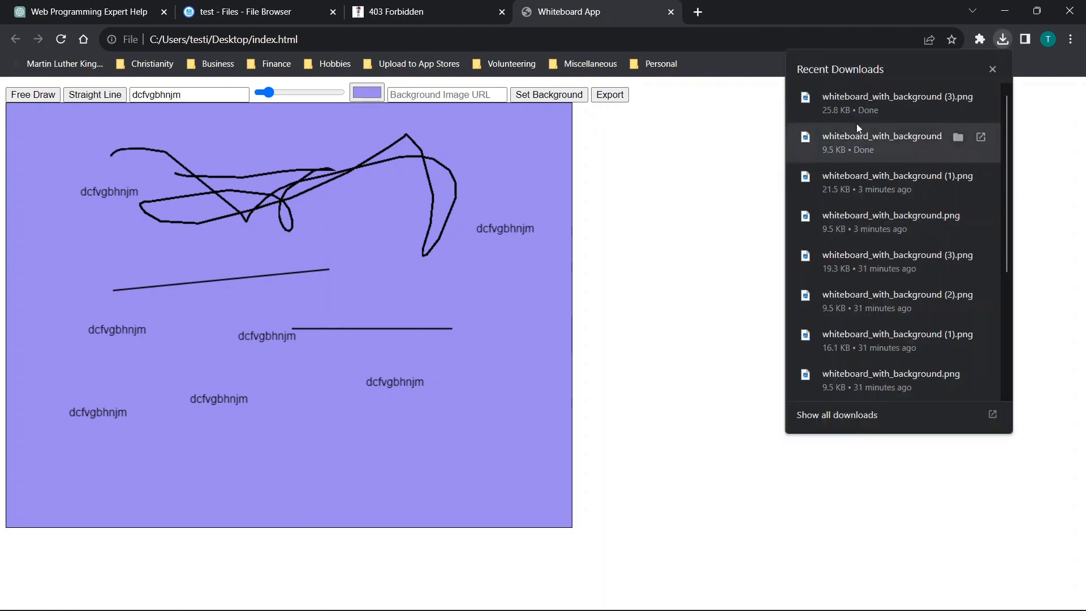
pyautogui.click(896, 102)
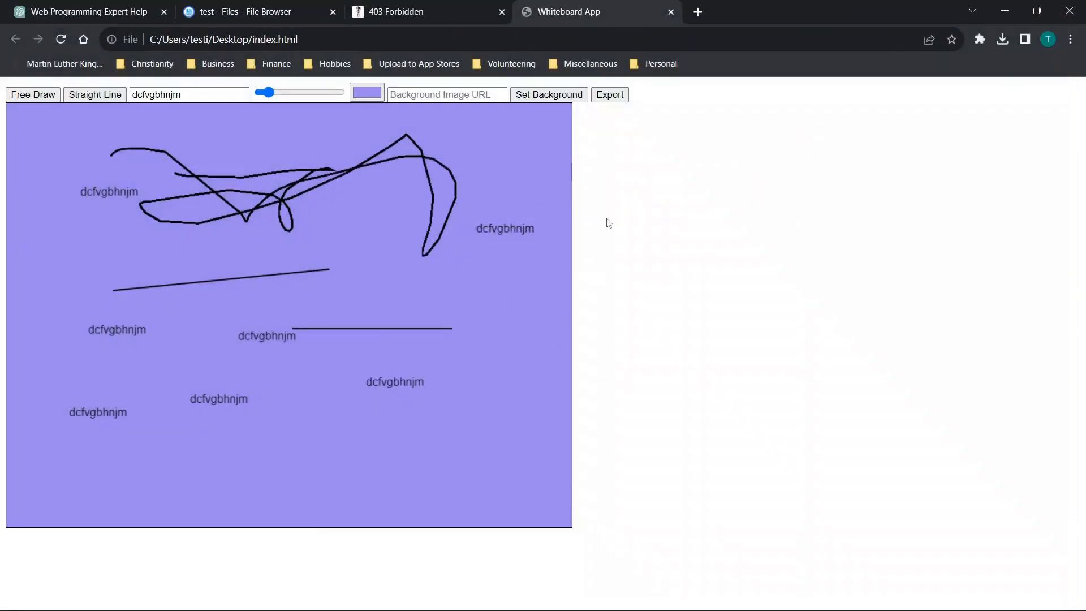
pyautogui.moveTo(385, 200)
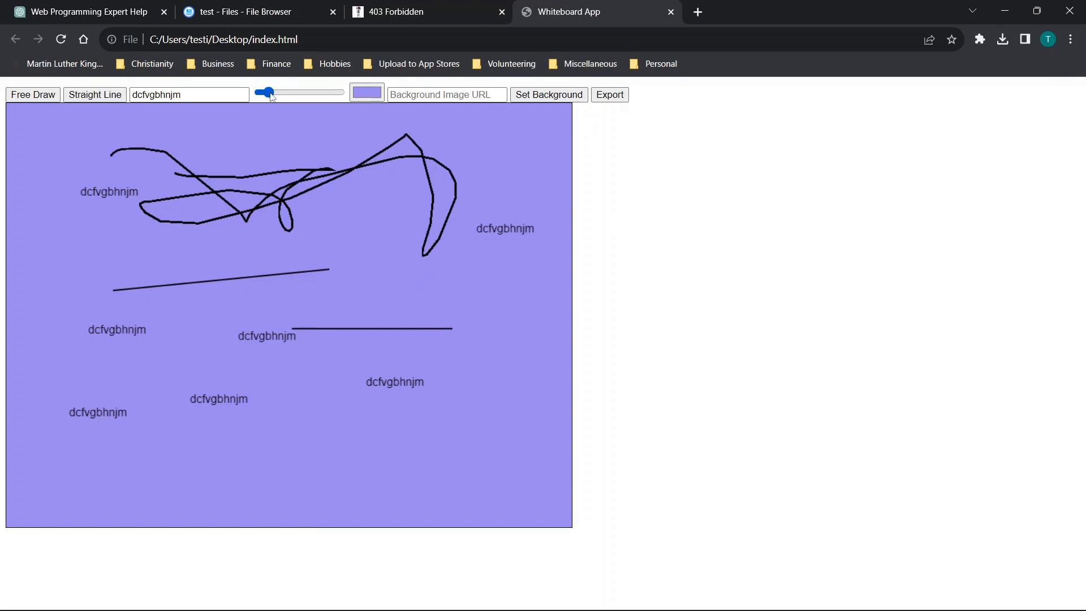
# Thicken the brush, draw bold freehand strokes and heavy straight lines, then apply the background.
pyautogui.moveTo(266, 92); pyautogui.dragTo(324, 93)
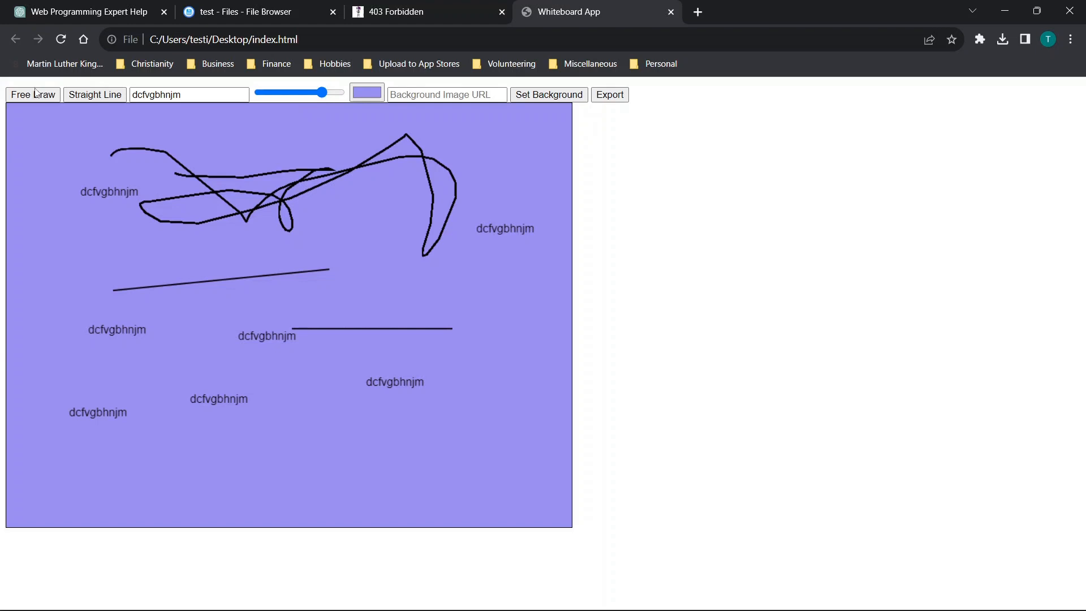
pyautogui.moveTo(42, 173); pyautogui.dragTo(77, 270)
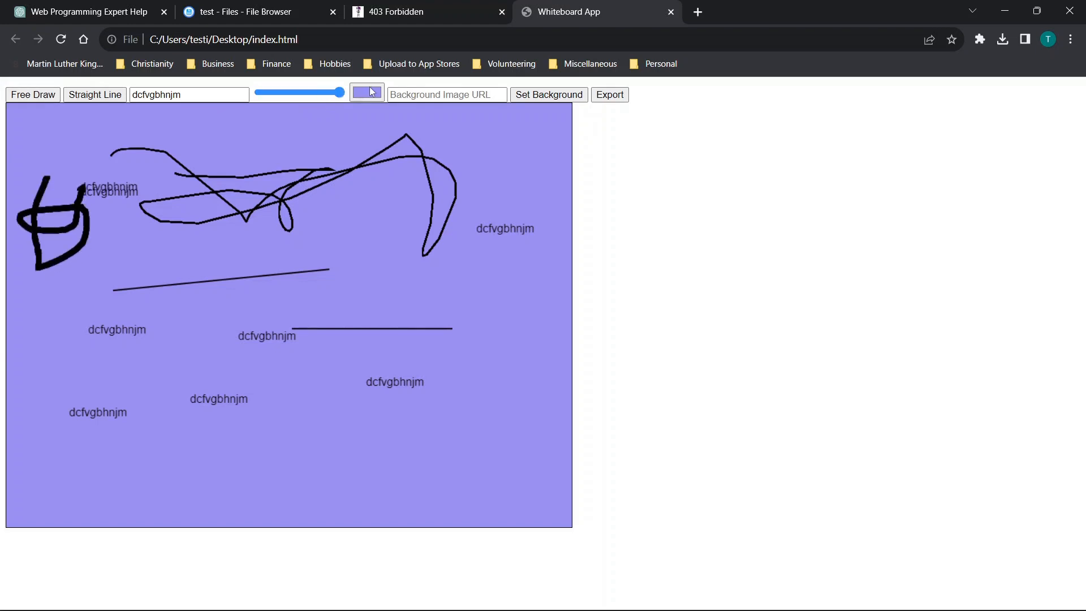
pyautogui.moveTo(353, 196); pyautogui.dragTo(516, 377)
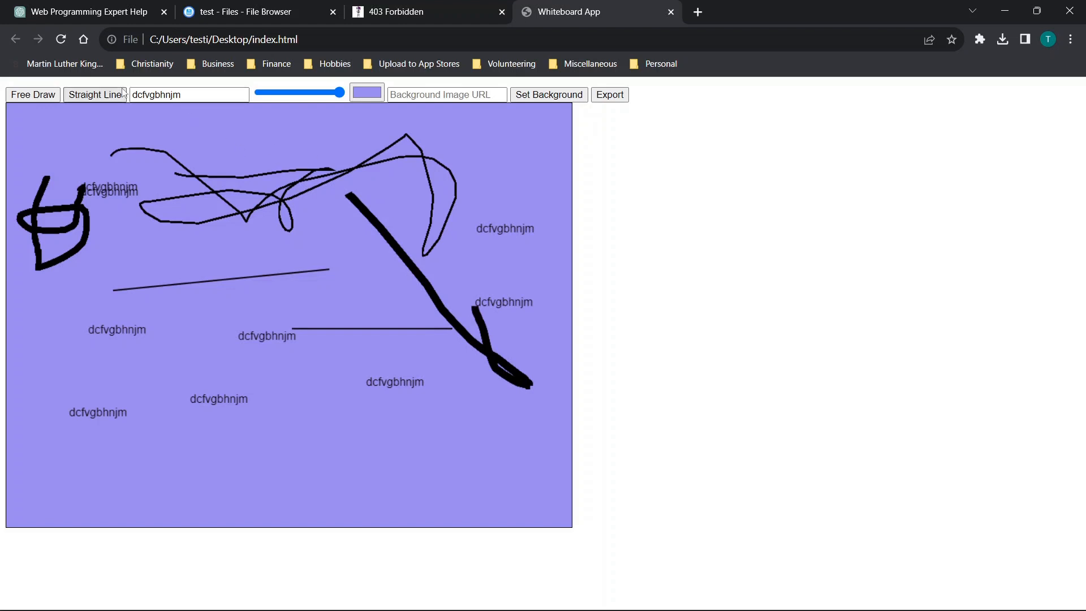
pyautogui.moveTo(339, 420); pyautogui.dragTo(444, 429)
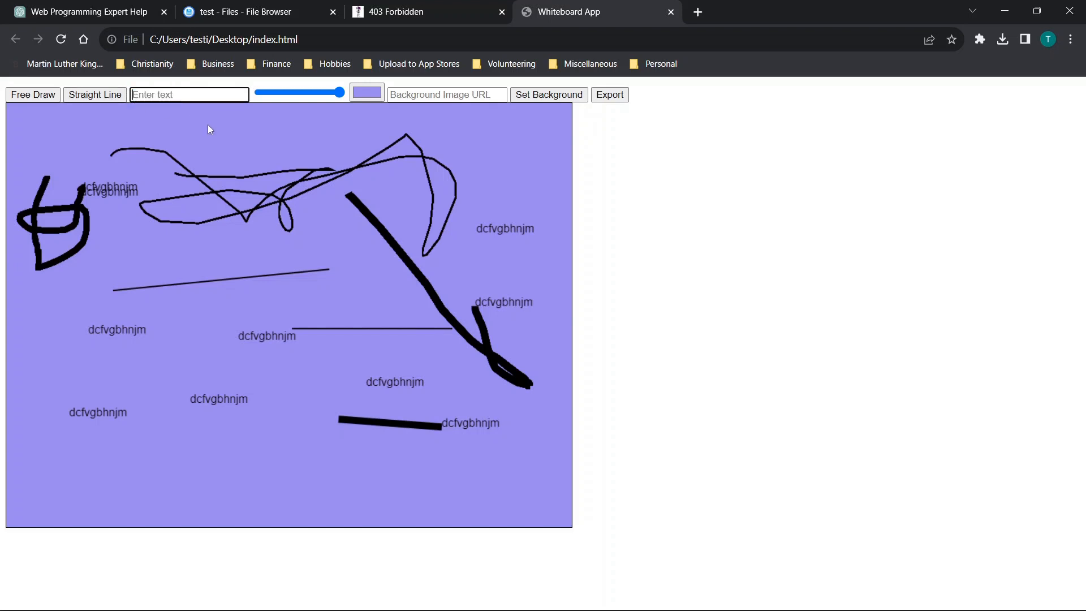
pyautogui.moveTo(429, 475); pyautogui.dragTo(530, 463)
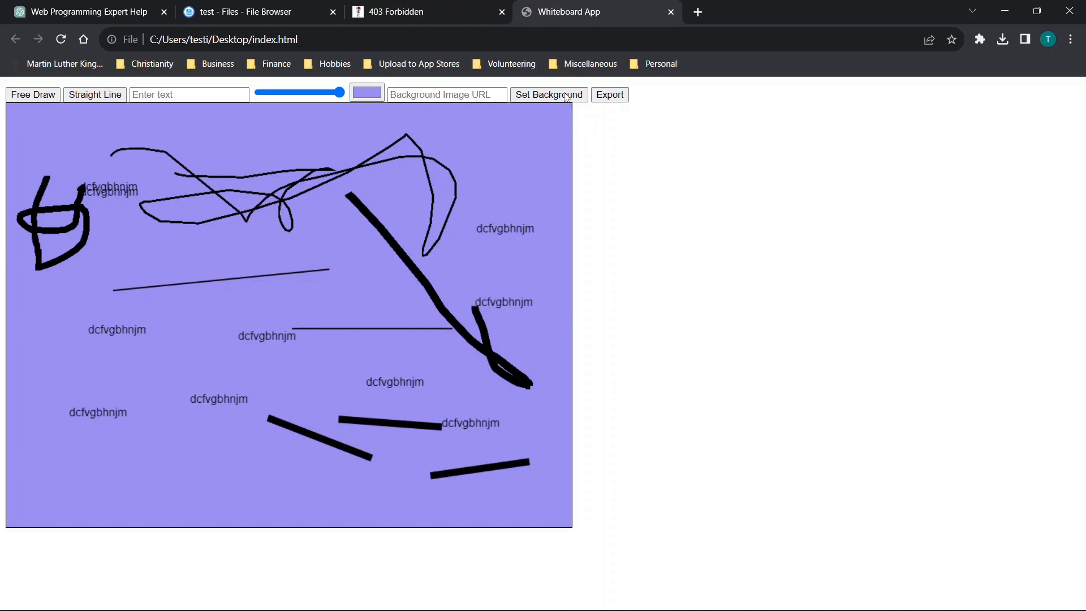
pyautogui.click(610, 95)
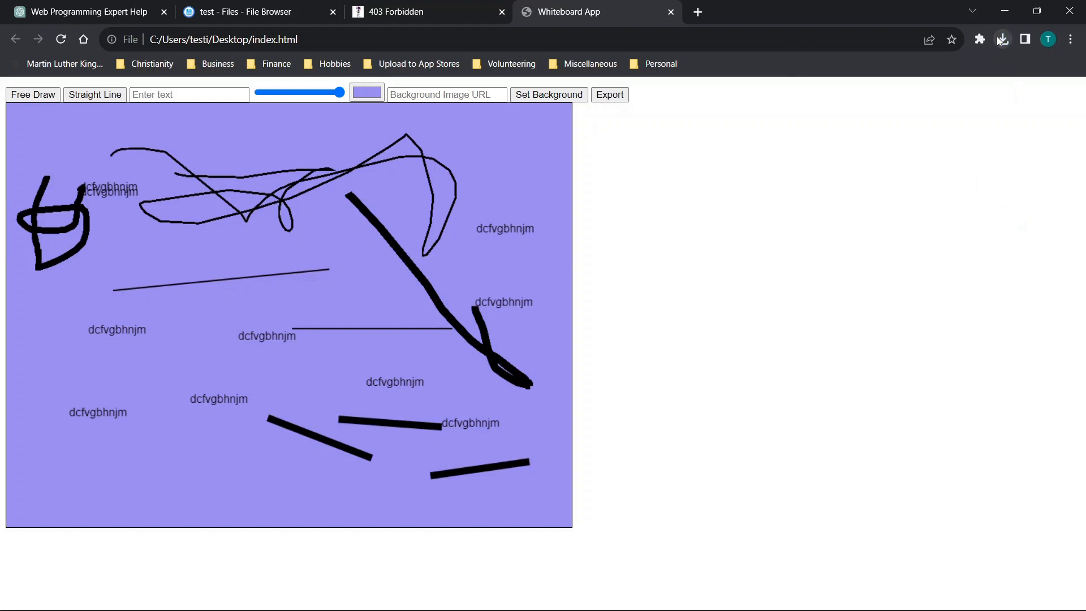
pyautogui.click(608, 95)
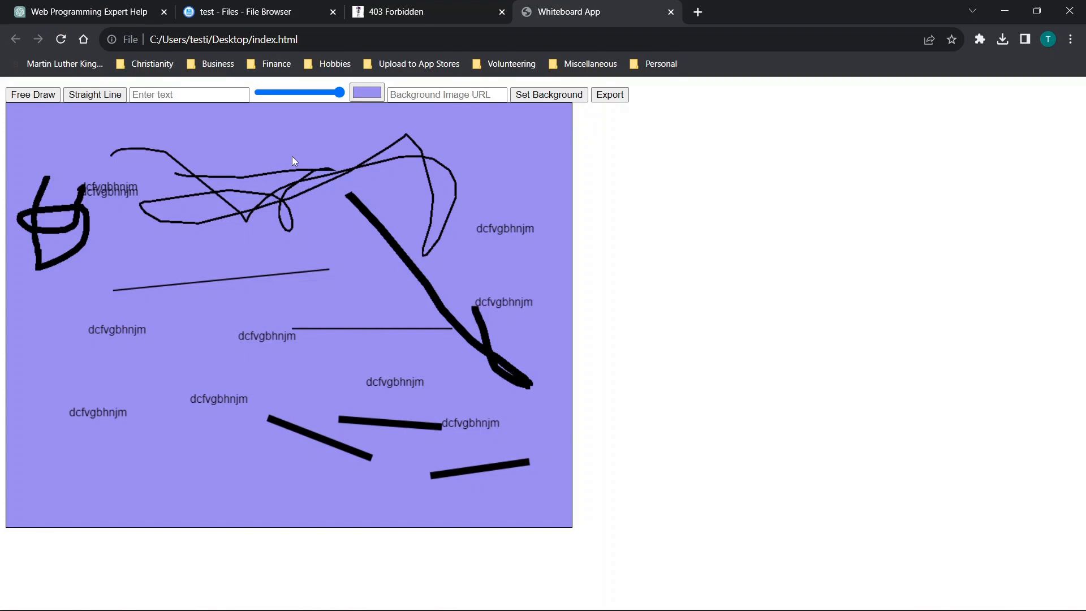
# Reload the codelessfix.app/test tab, which still shows 403 Forbidden.
pyautogui.click(424, 12)
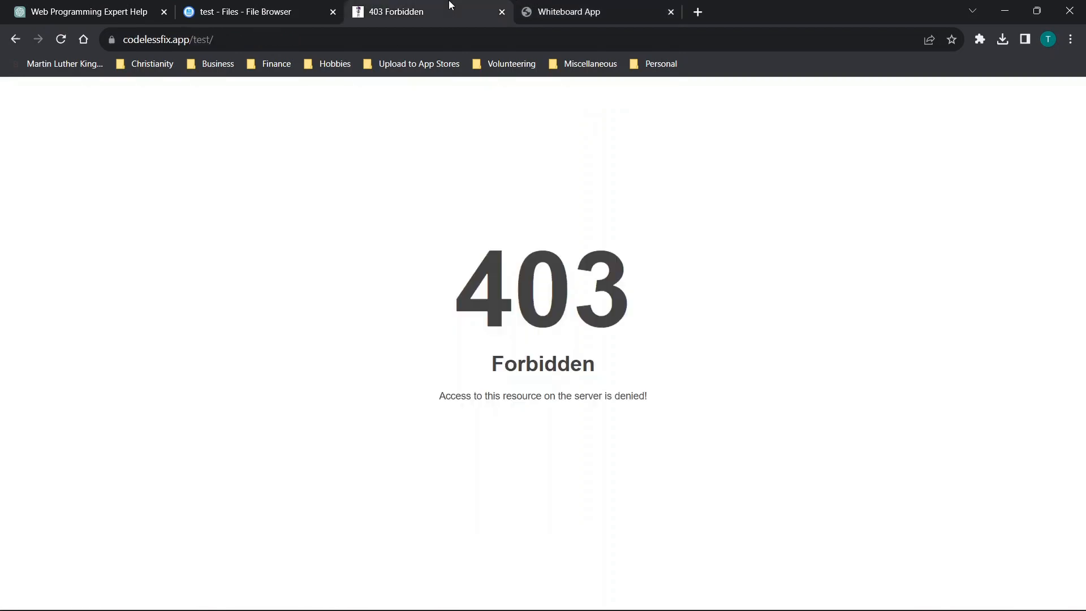
pyautogui.click(61, 40)
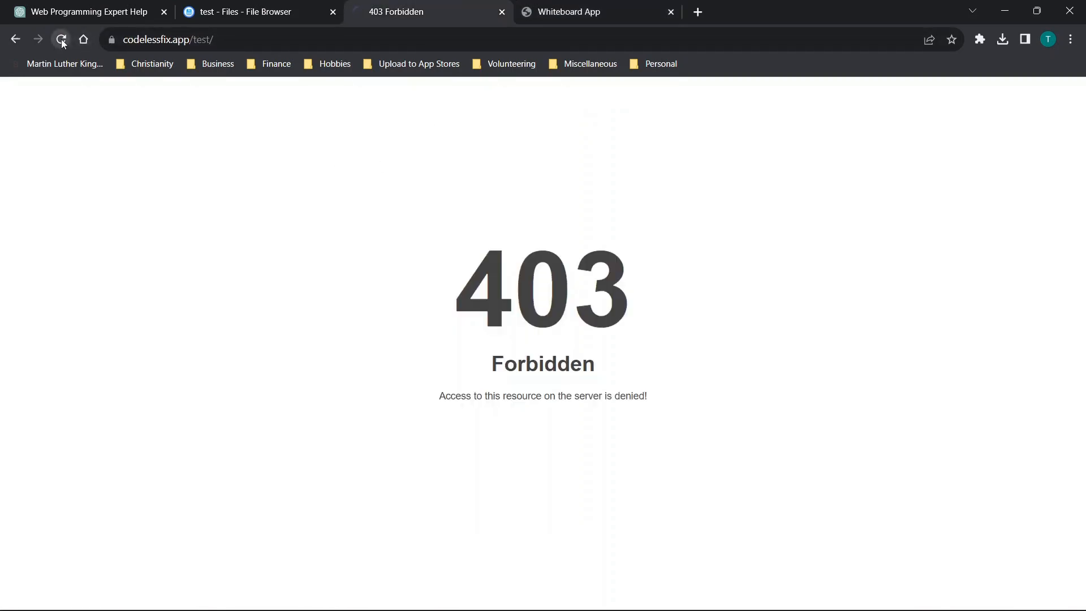
pyautogui.click(61, 39)
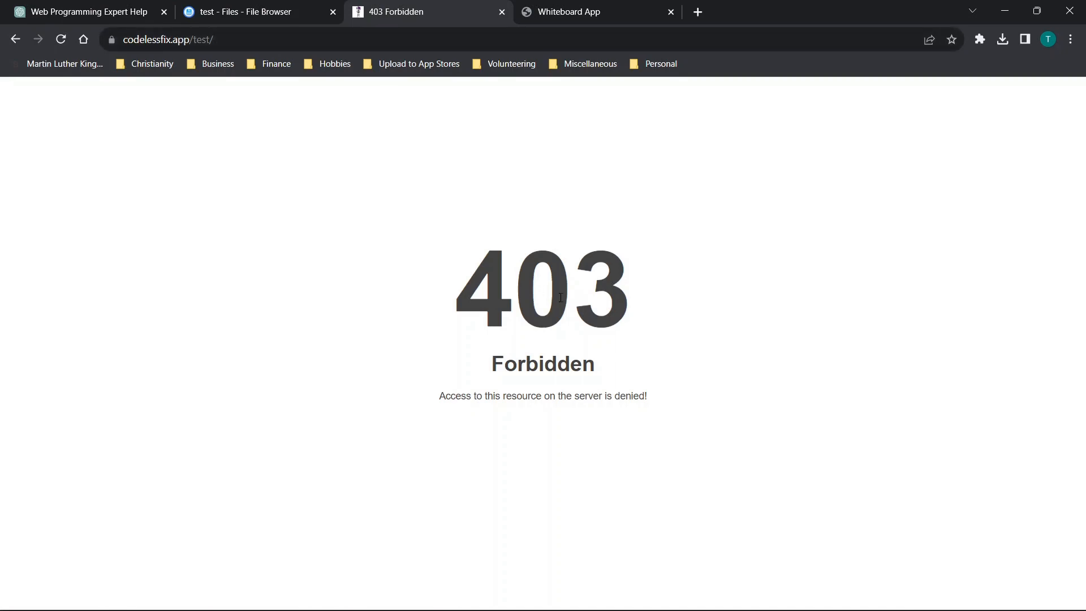
pyautogui.moveTo(446, 242)
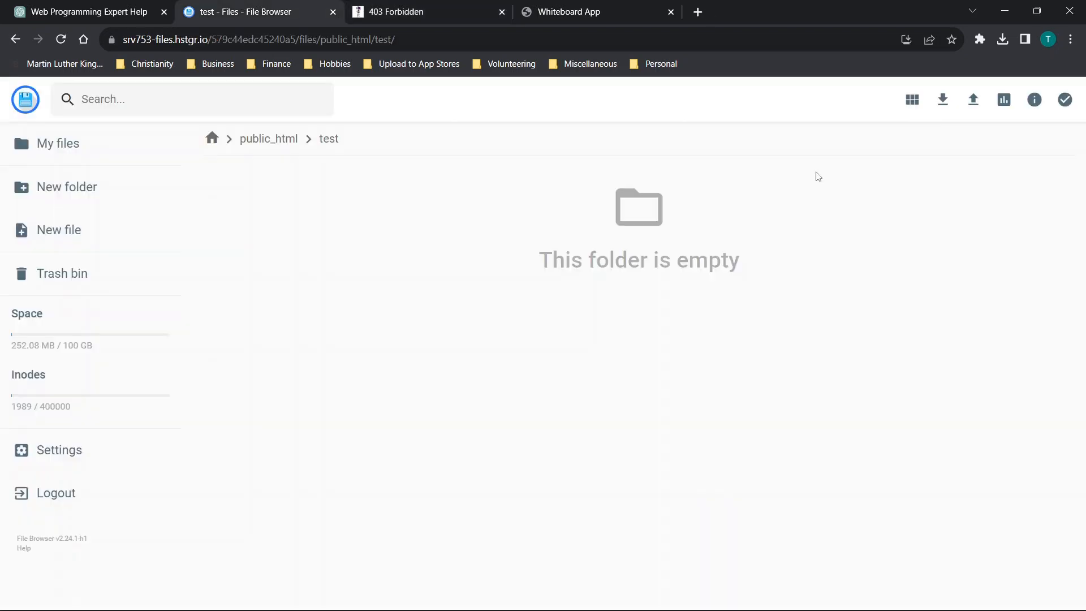
# Minimize Chrome, drop index.html into public_html/test, and return to the live test tab.
pyautogui.click(1036, 10)
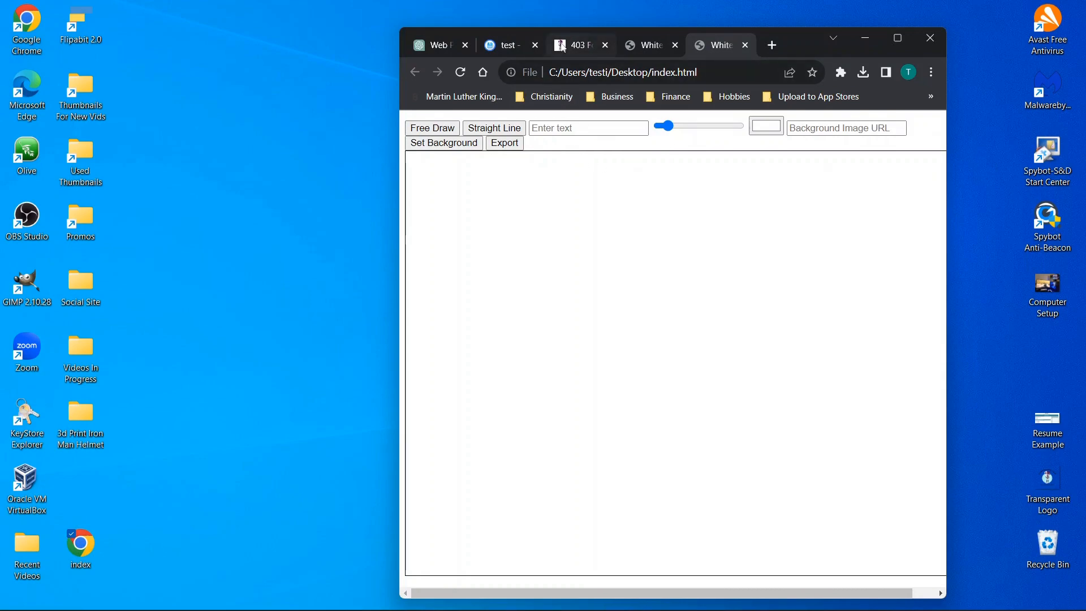
pyautogui.click(505, 46)
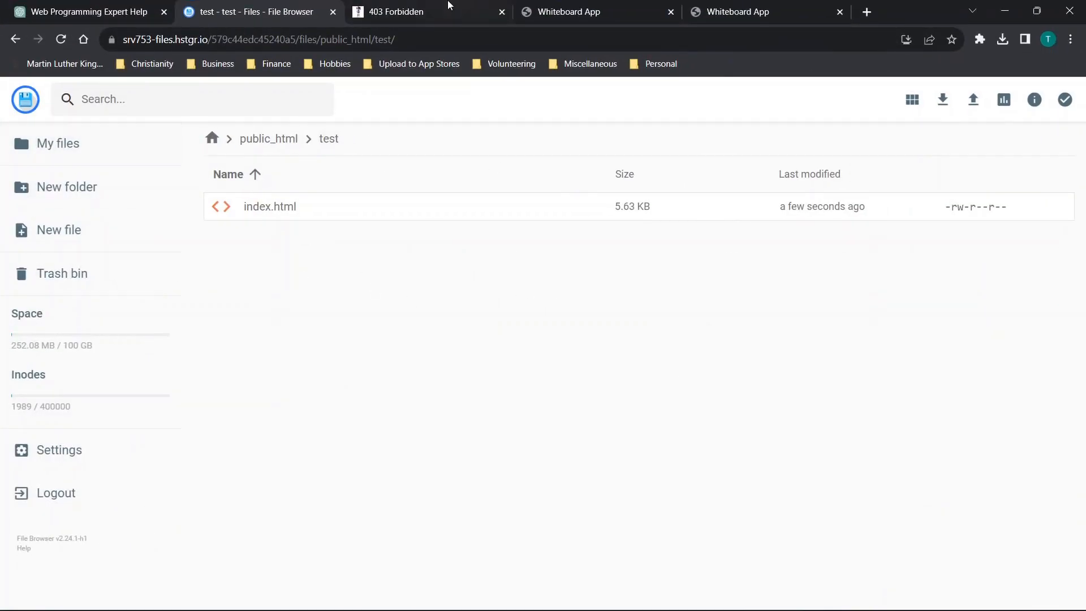
pyautogui.click(398, 12)
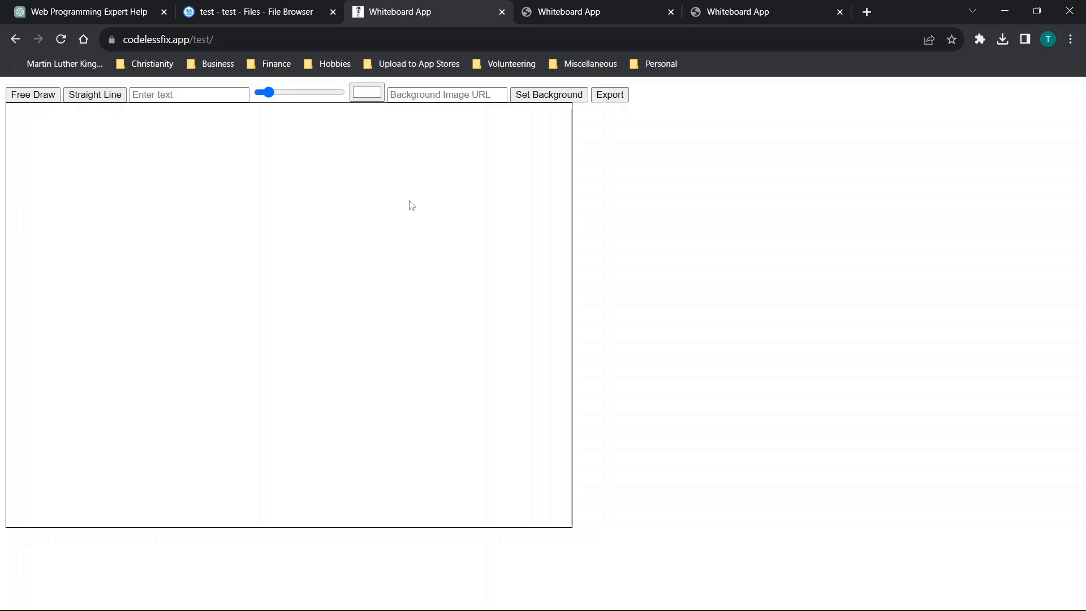
# Draw a freehand stroke, a thin line and a thick diagonal line, then enter 'hey'.
pyautogui.click(446, 95)
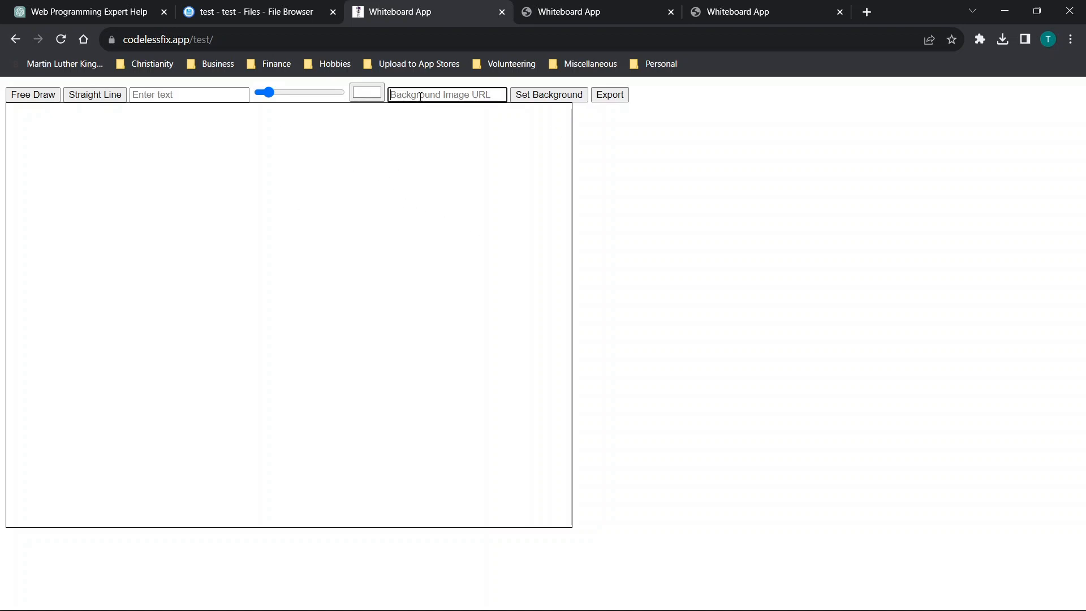
pyautogui.moveTo(490, 109)
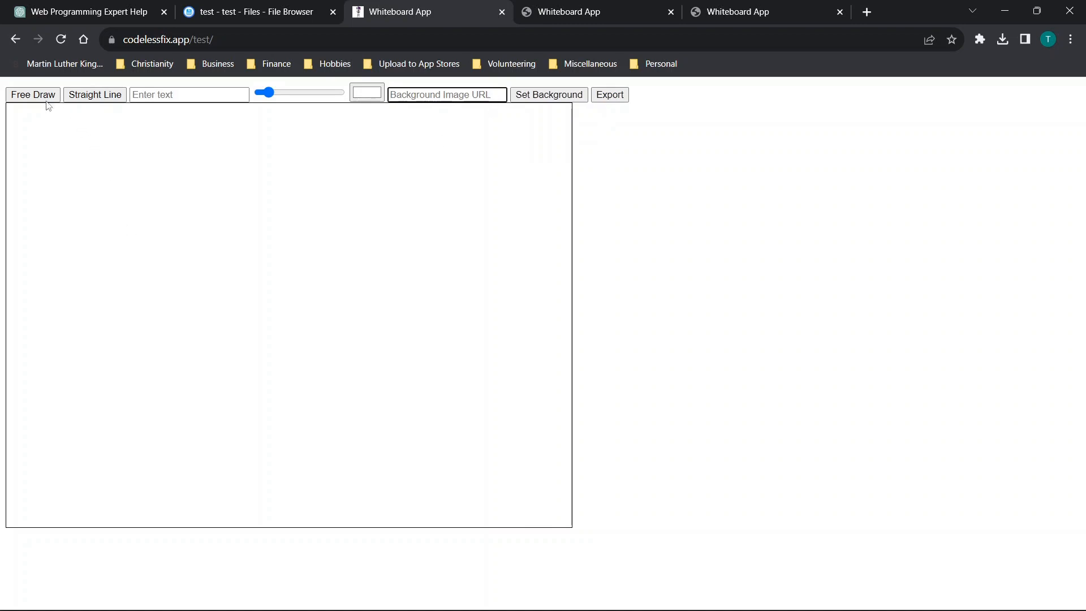
pyautogui.moveTo(118, 171); pyautogui.dragTo(385, 176)
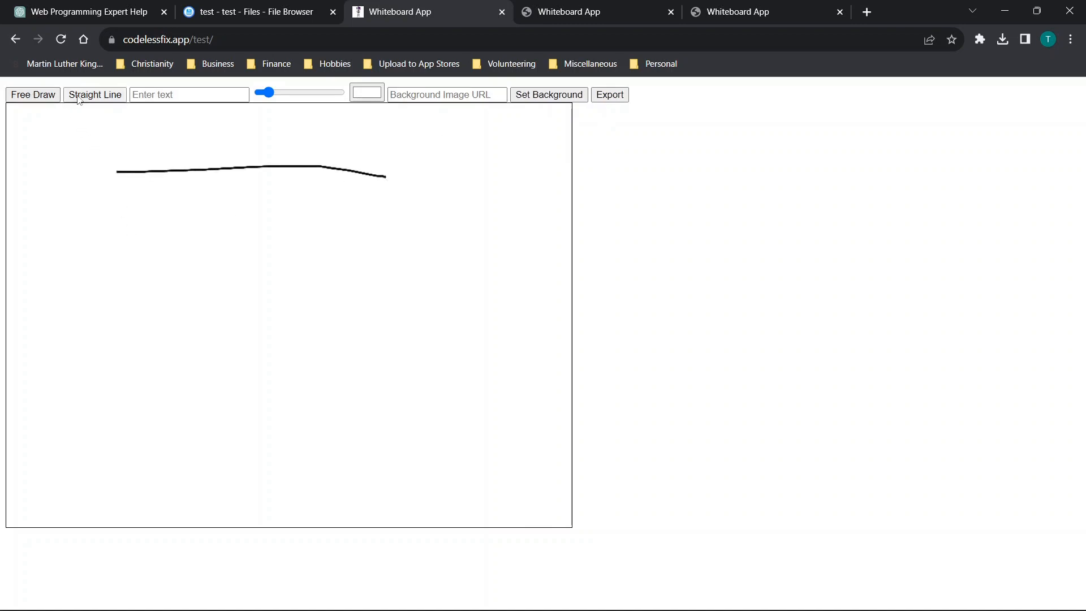
pyautogui.moveTo(103, 241); pyautogui.dragTo(316, 259)
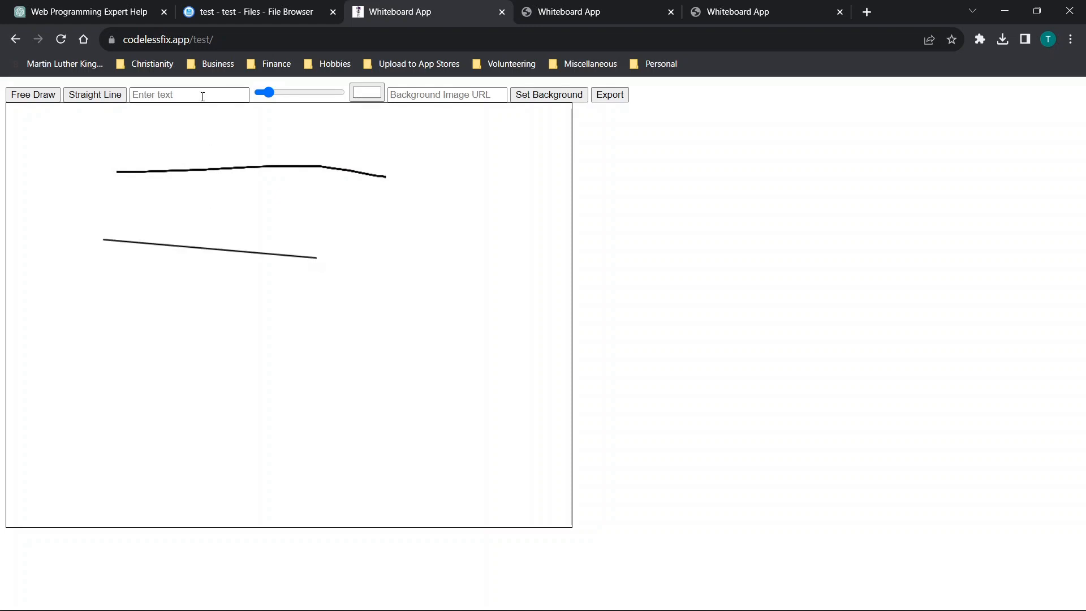
pyautogui.moveTo(400, 280); pyautogui.dragTo(546, 370)
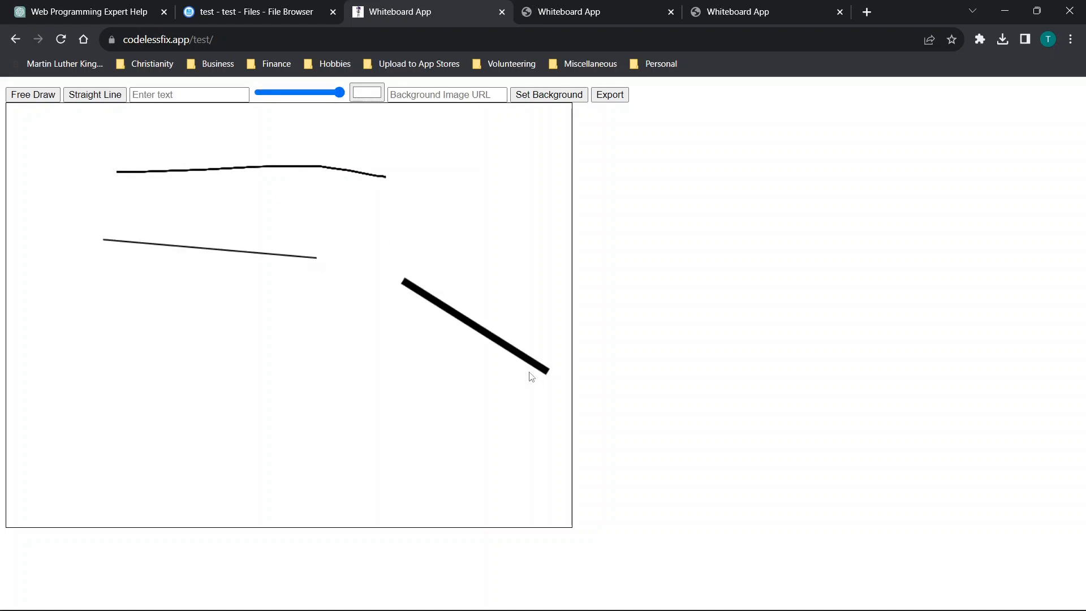
pyautogui.click(188, 94)
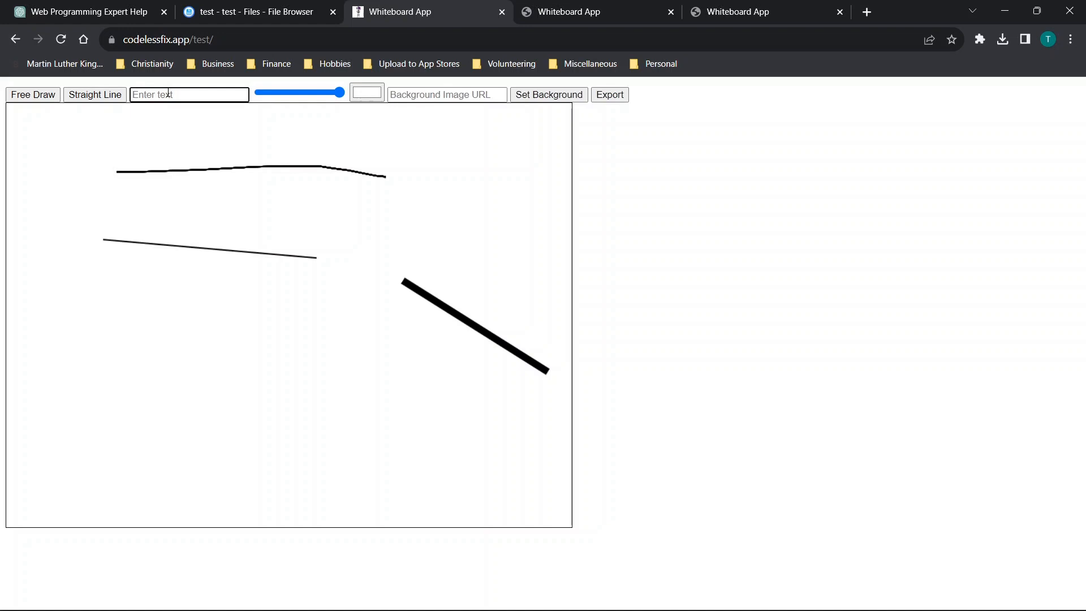
pyautogui.write('hey')
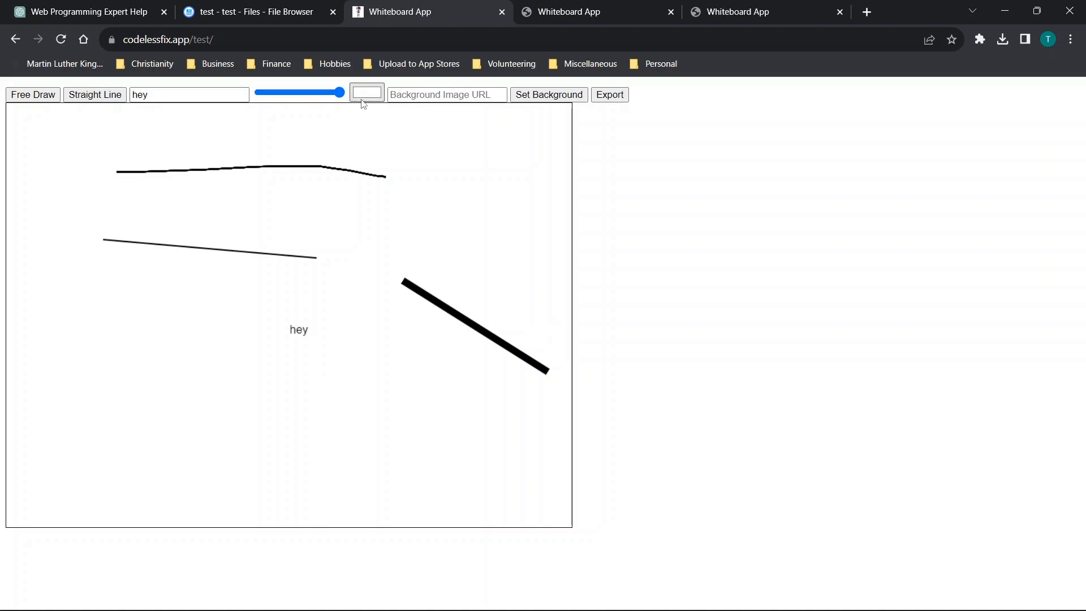
# Choose light blue (137, 228, 240) and apply it as the board background.
pyautogui.click(365, 94)
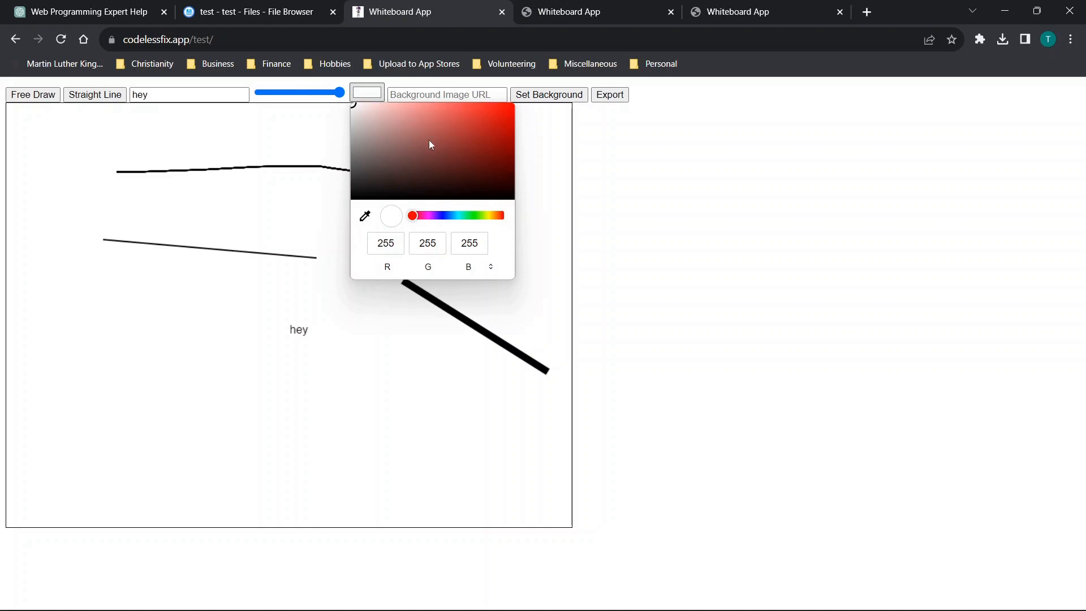
pyautogui.click(456, 215)
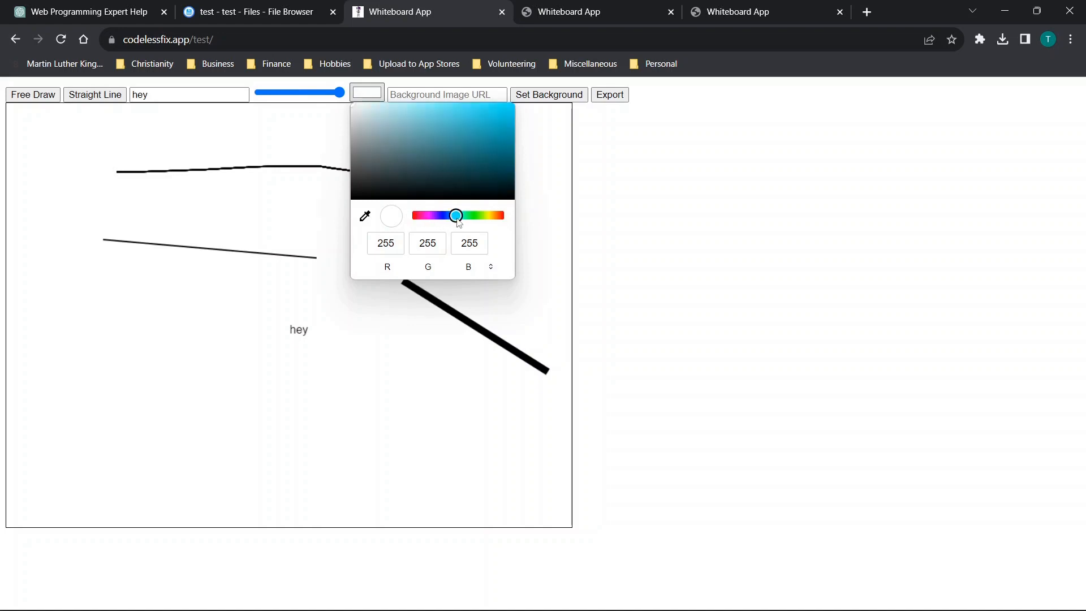
pyautogui.click(421, 108)
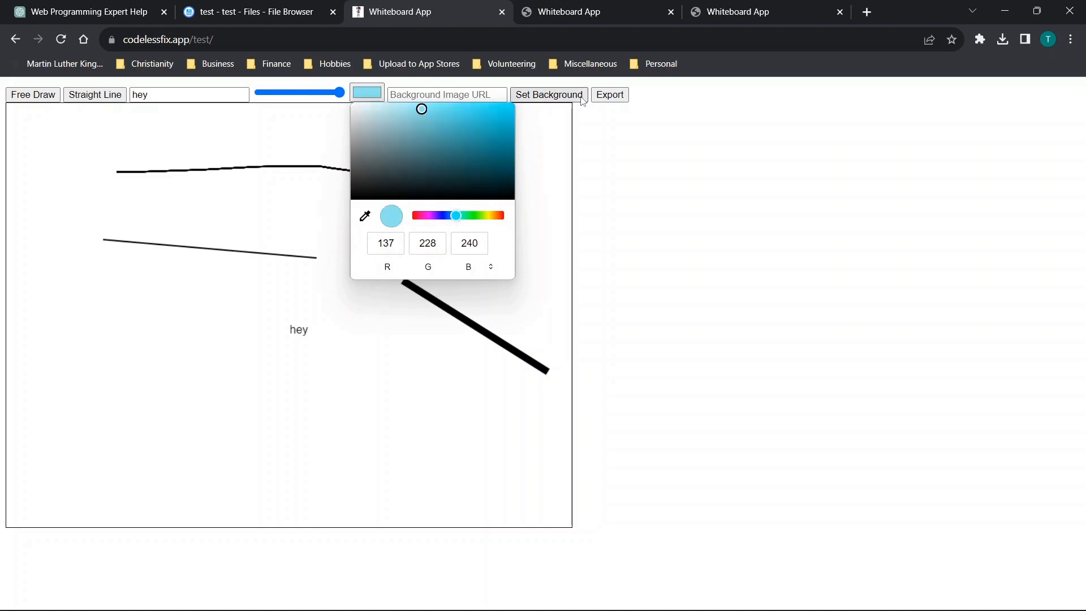
pyautogui.click(548, 95)
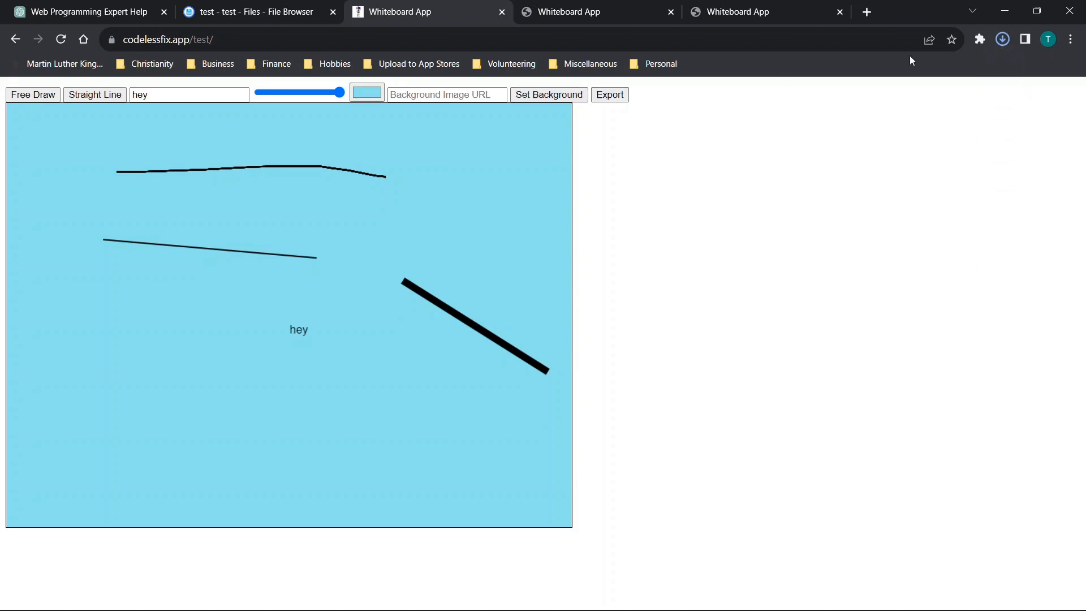
pyautogui.click(1002, 40)
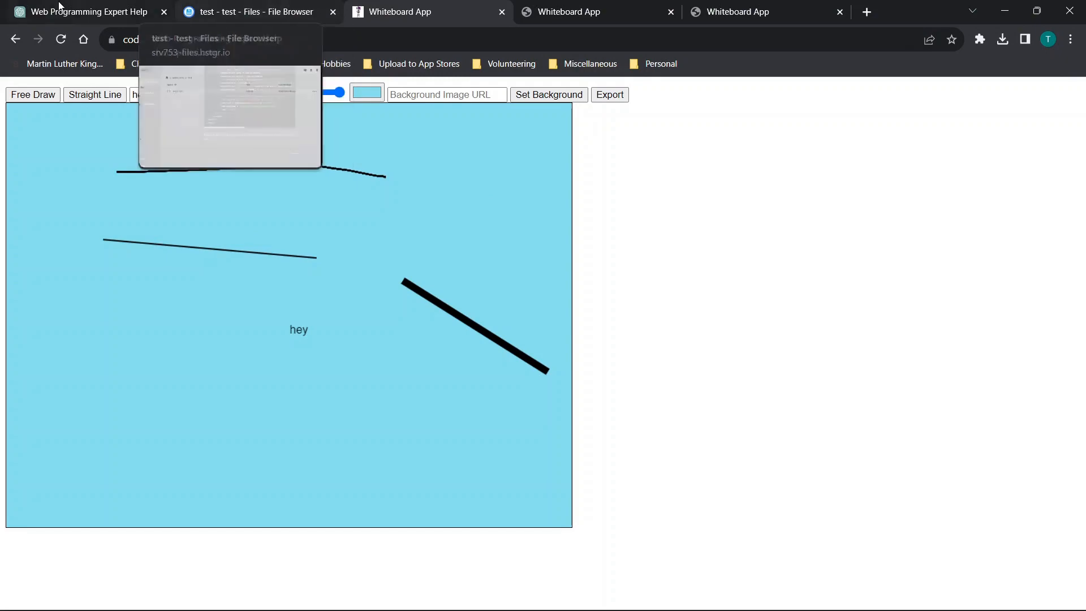
# Return to the Web Programming Expert Help chat and scroll through the updated code.
pyautogui.click(83, 12)
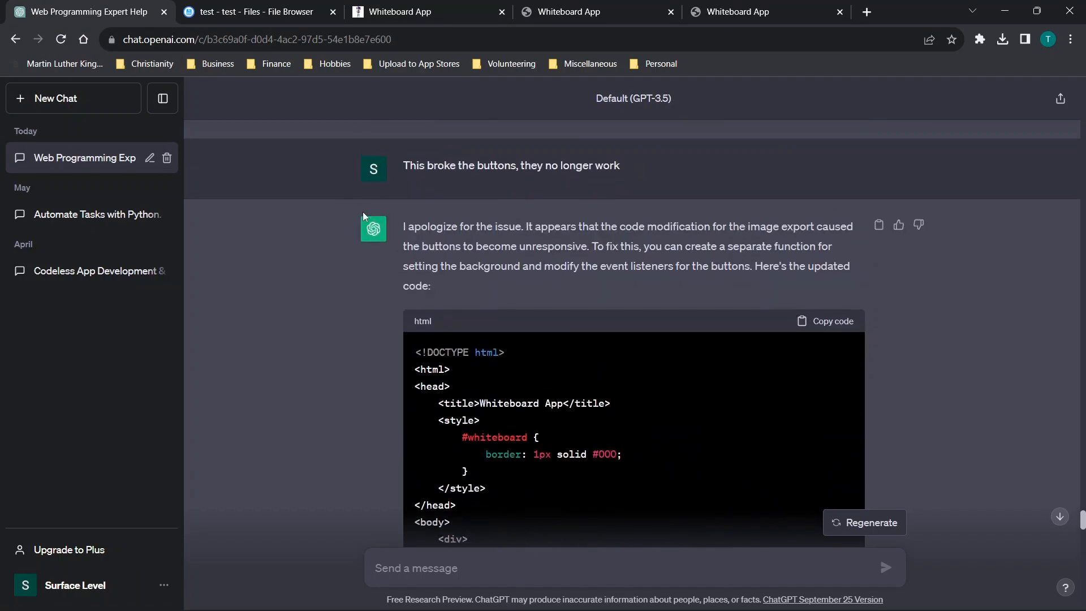
pyautogui.scroll(-3)
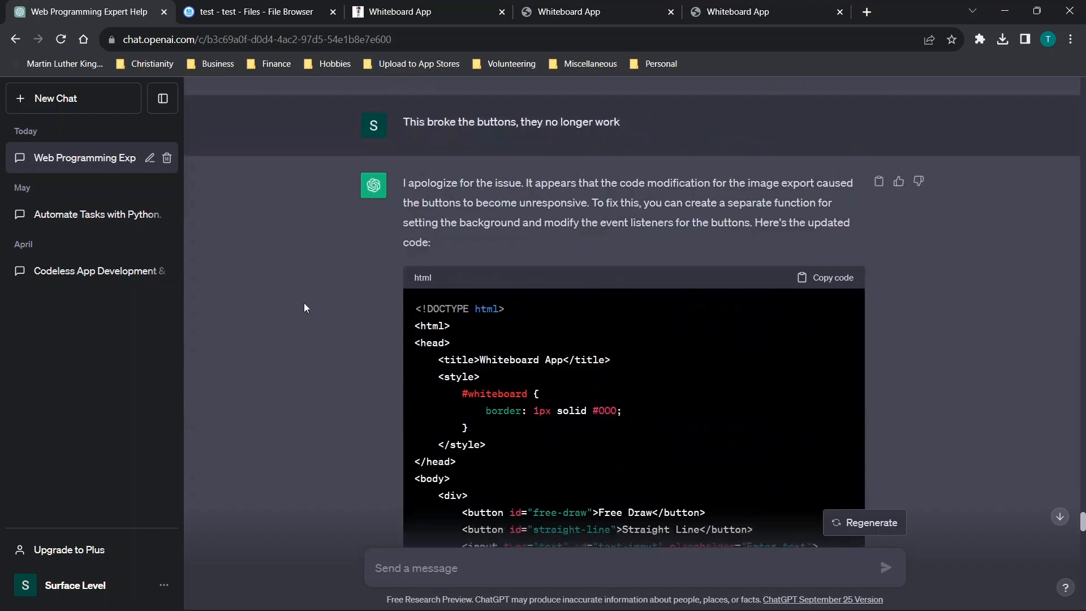
pyautogui.scroll(-3)
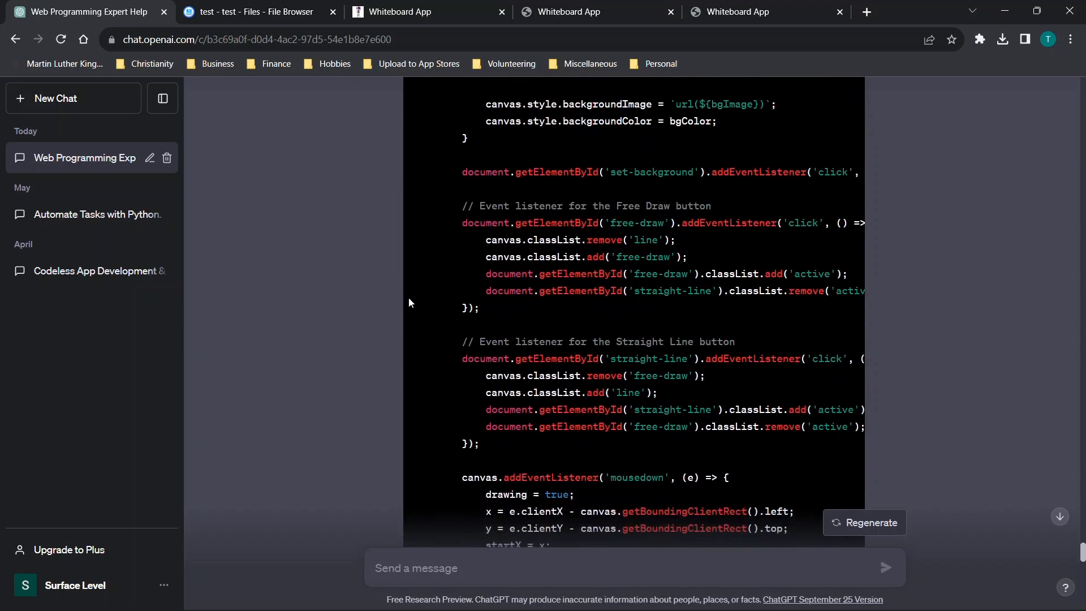
pyautogui.scroll(-3)
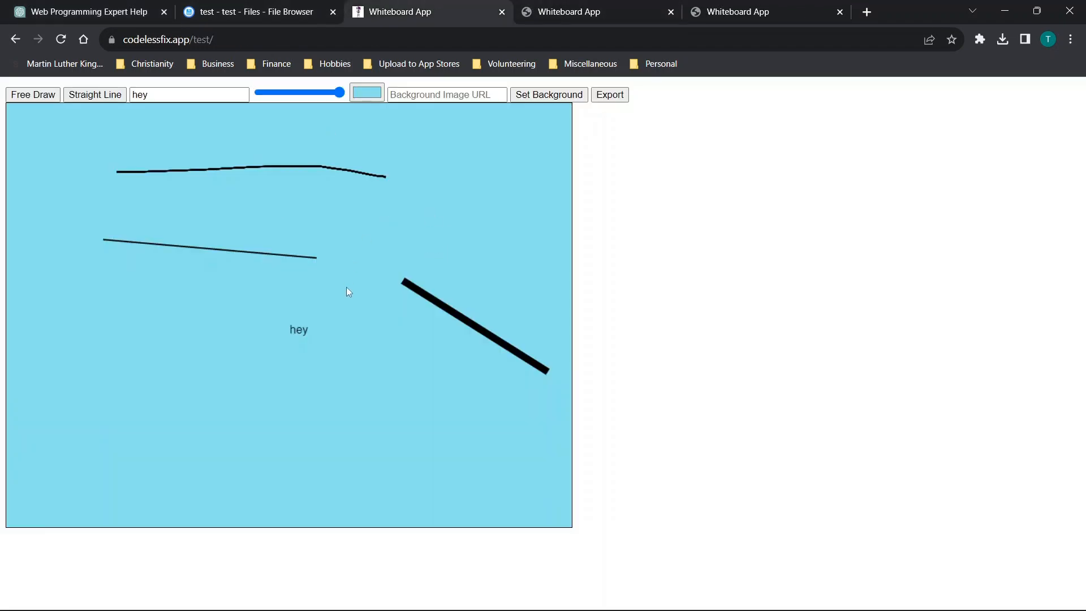
pyautogui.moveTo(386, 330)
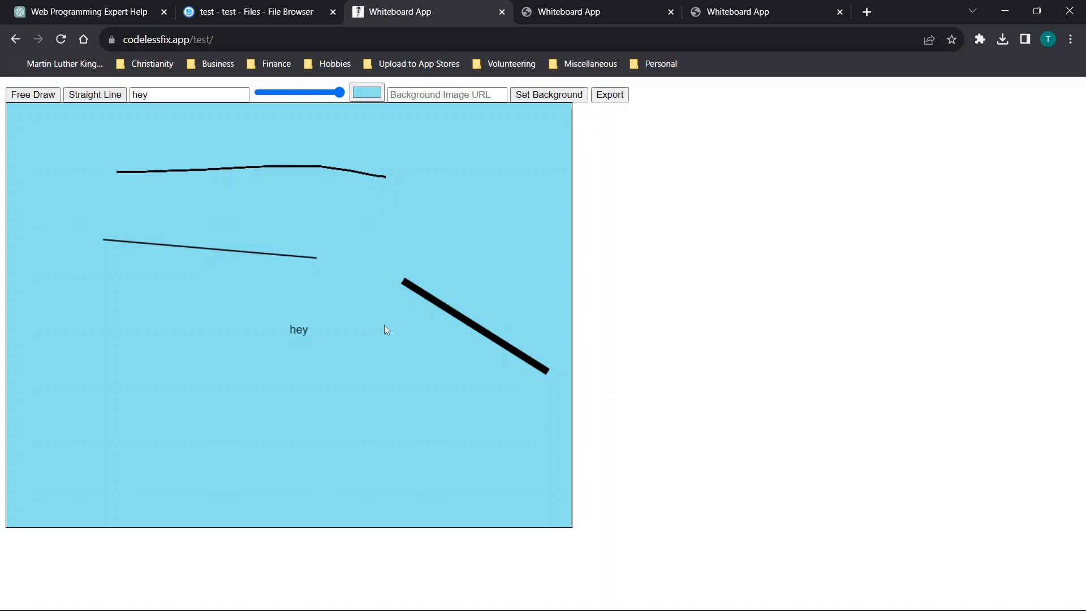
pyautogui.moveTo(304, 211)
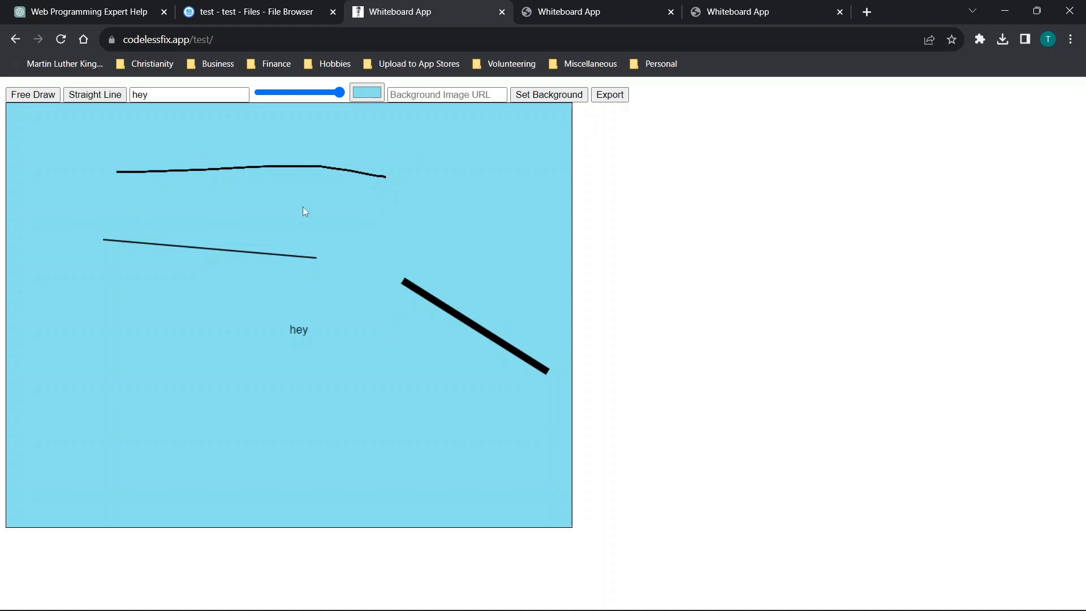
pyautogui.moveTo(429, 194)
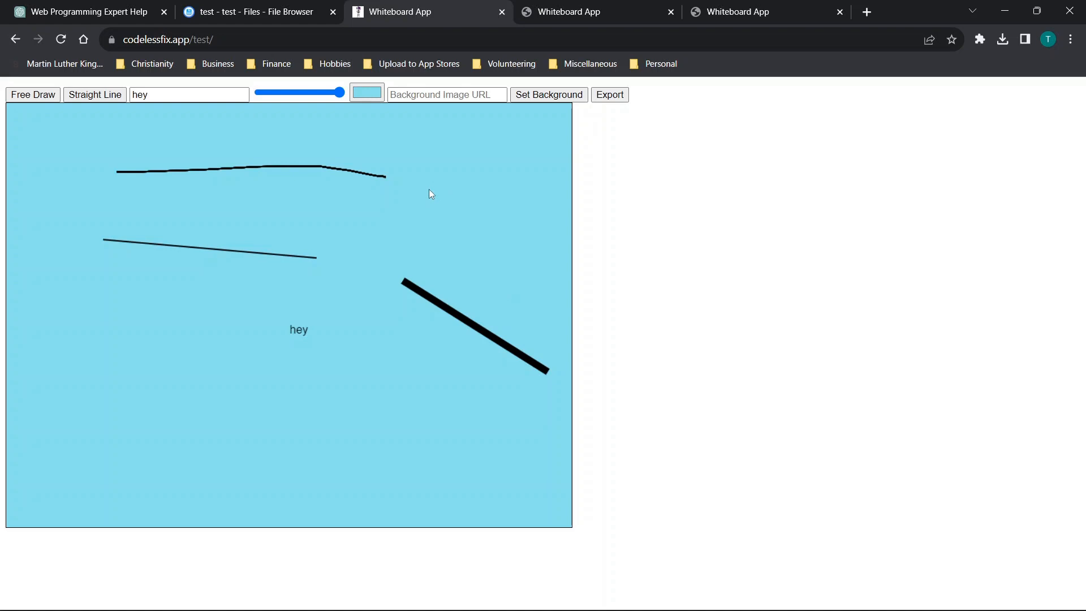